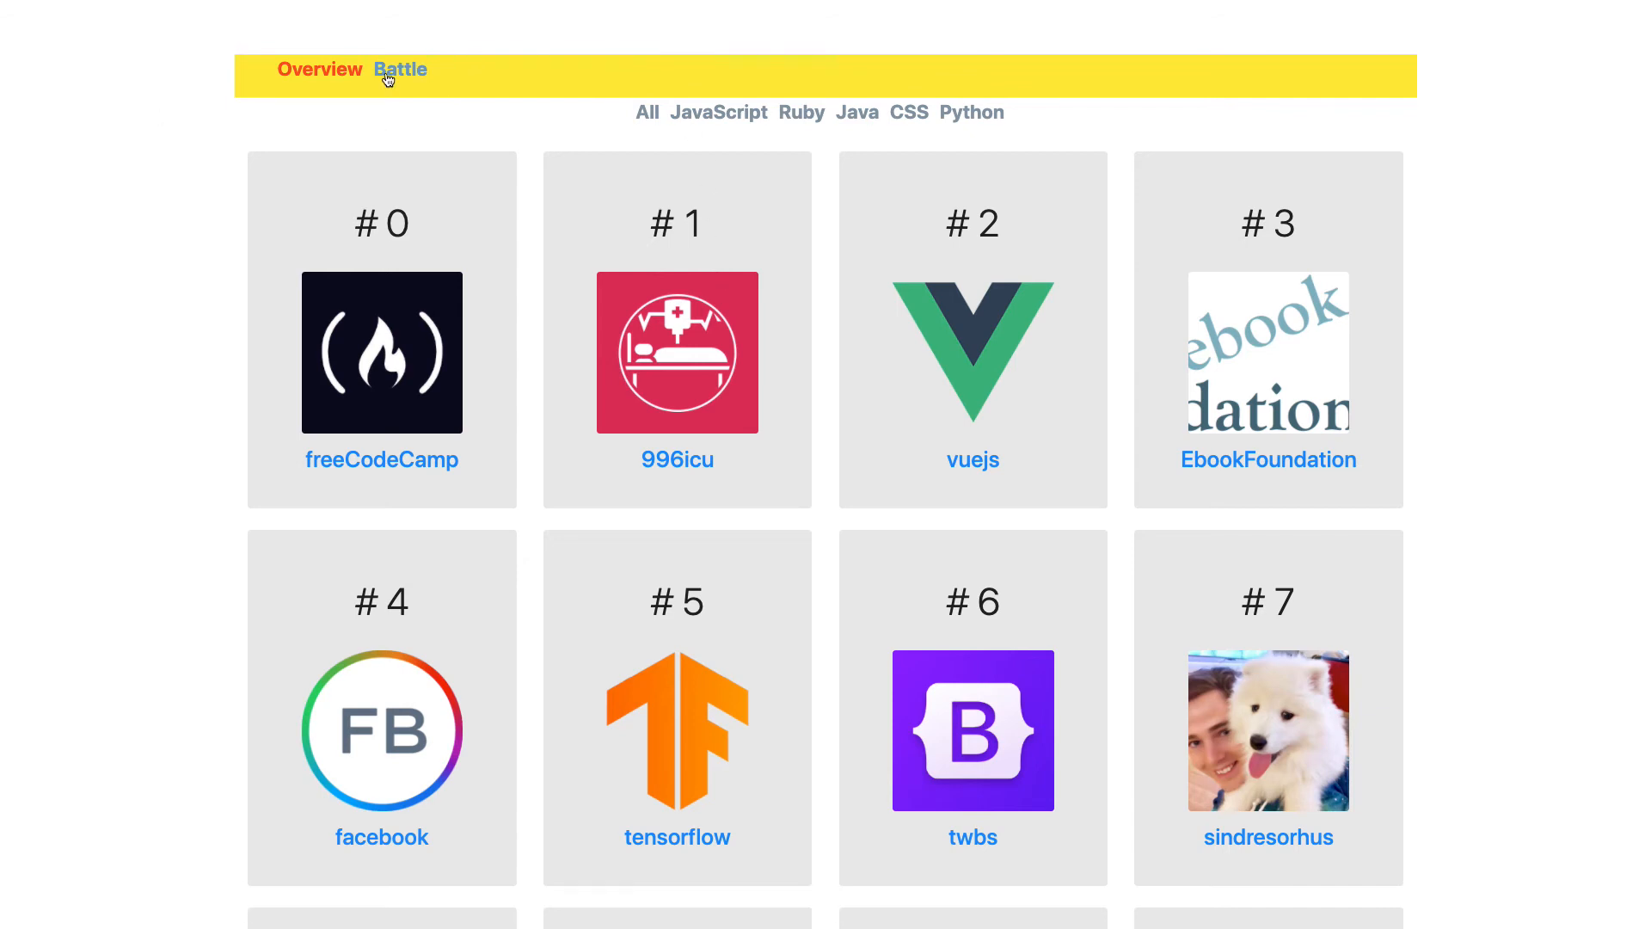
# Step: Visit Battle and return, then filter the grid via Ruby to JavaScript repositories (facebook, twbs, d3)
pyautogui.click(400, 70)
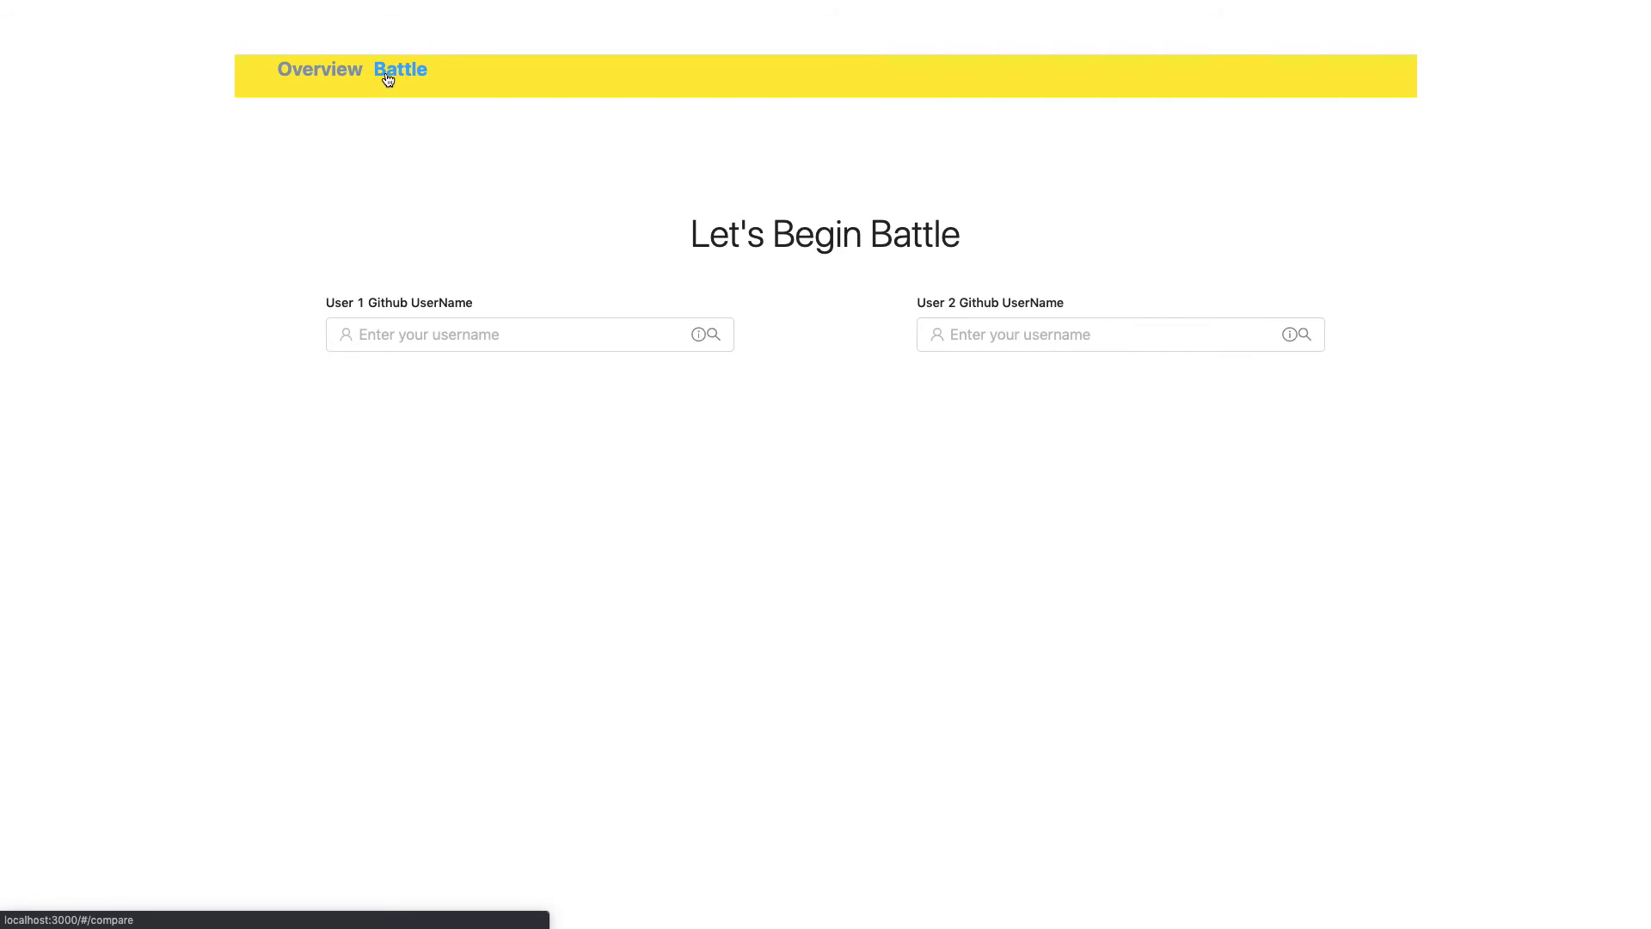
pyautogui.moveTo(374, 79)
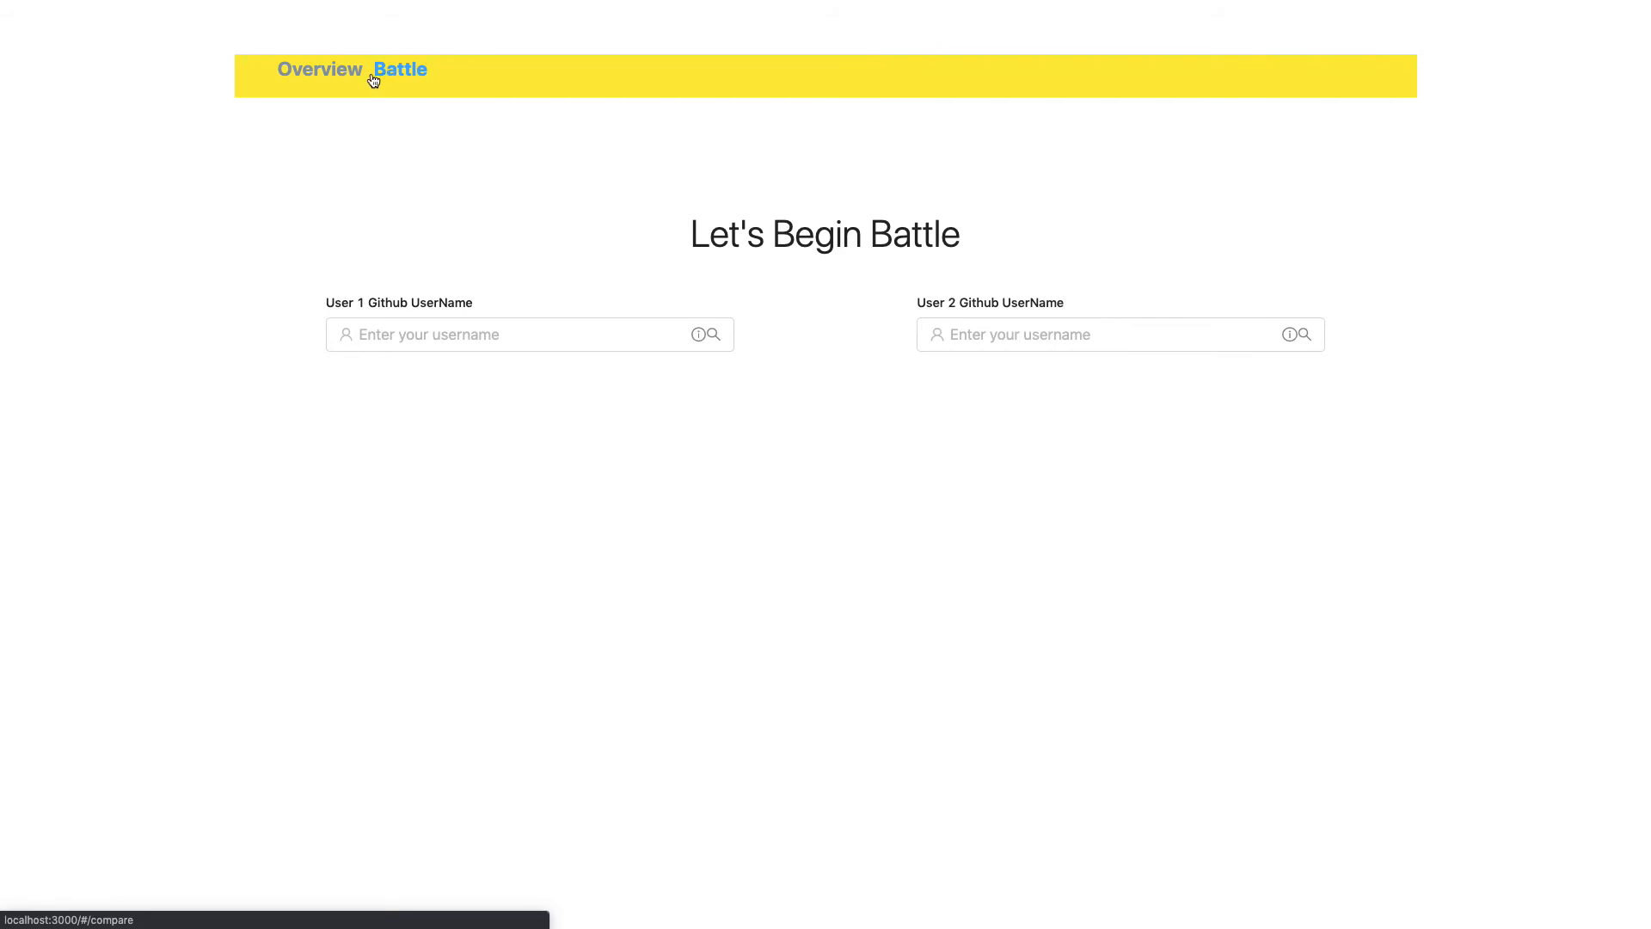
pyautogui.click(319, 69)
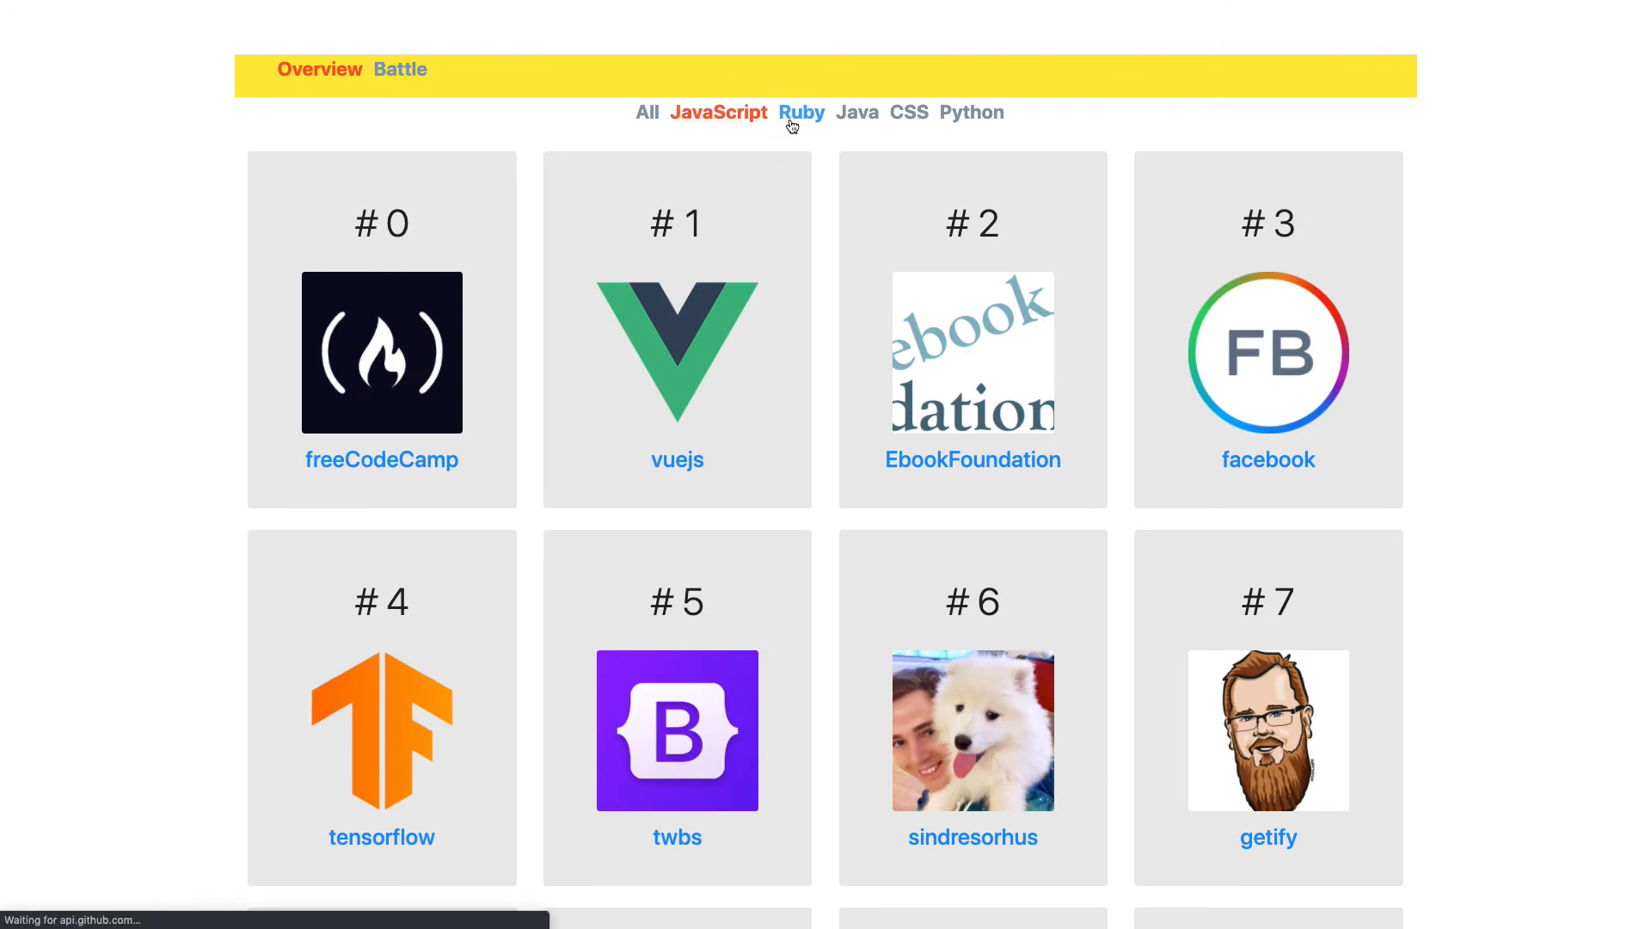
pyautogui.click(718, 113)
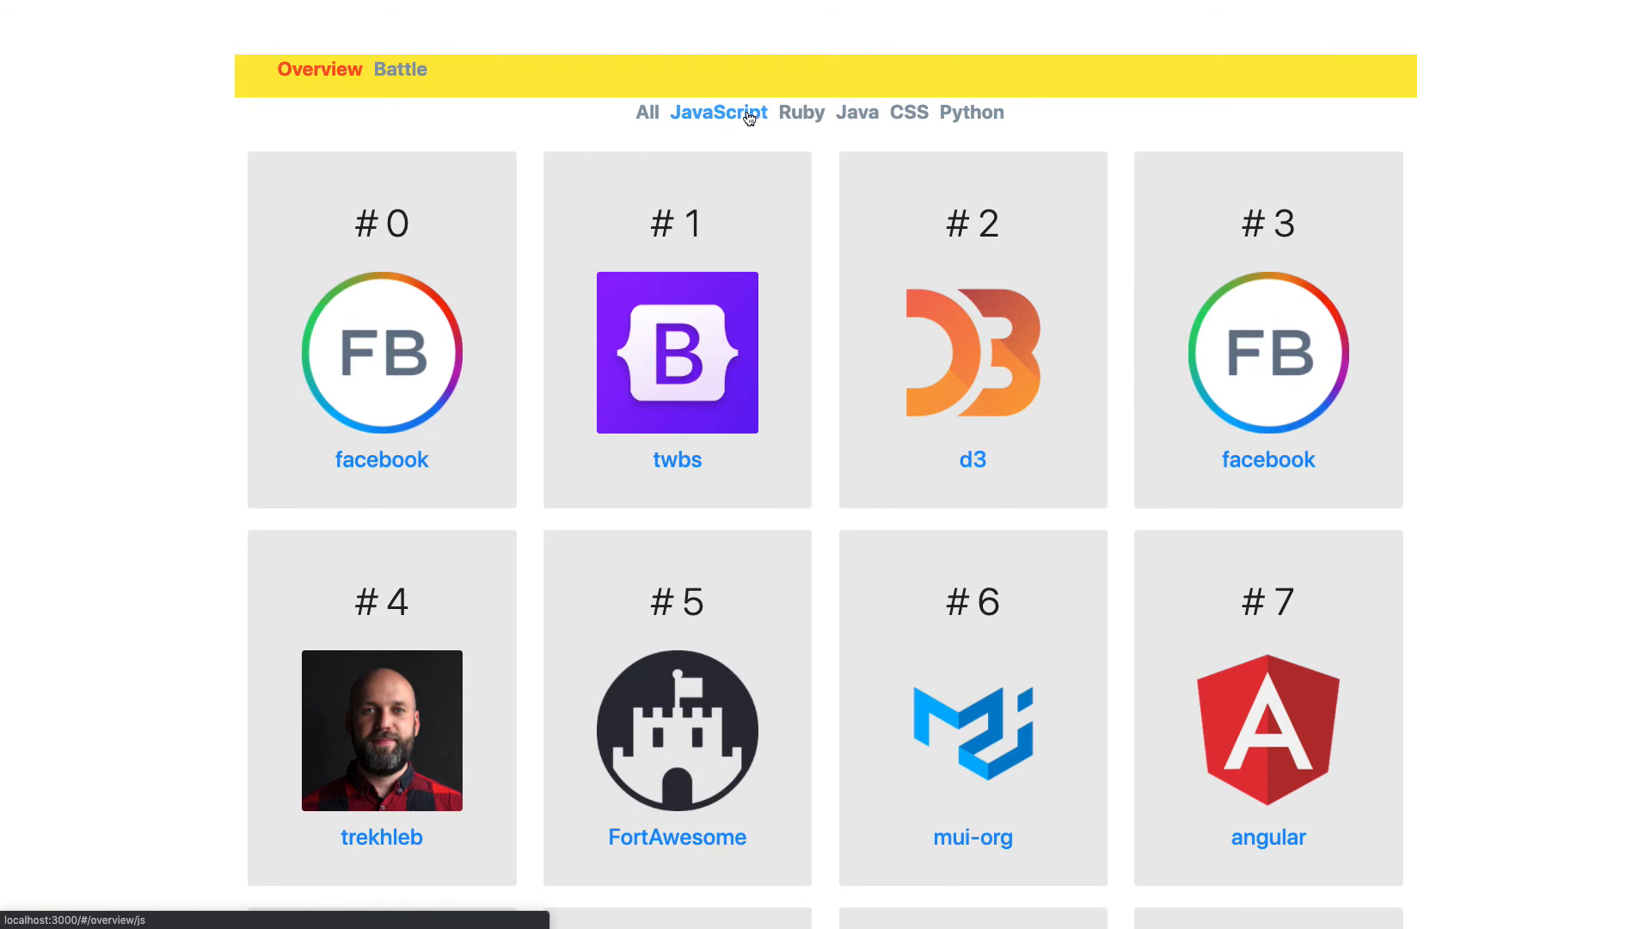
pyautogui.click(647, 111)
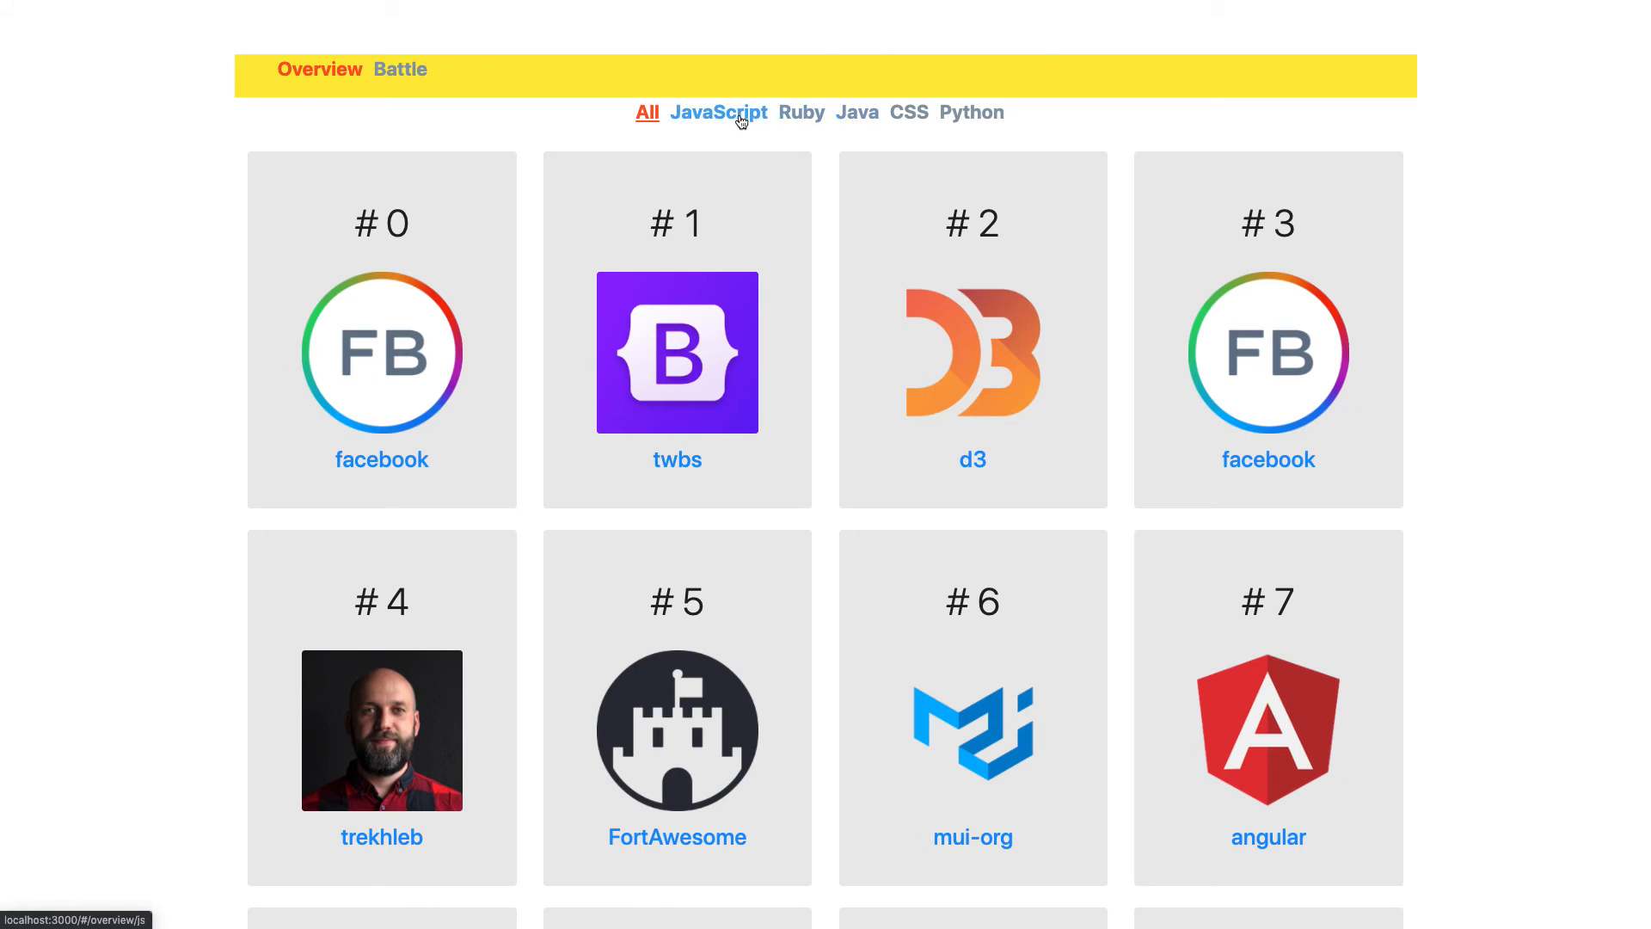
pyautogui.click(718, 113)
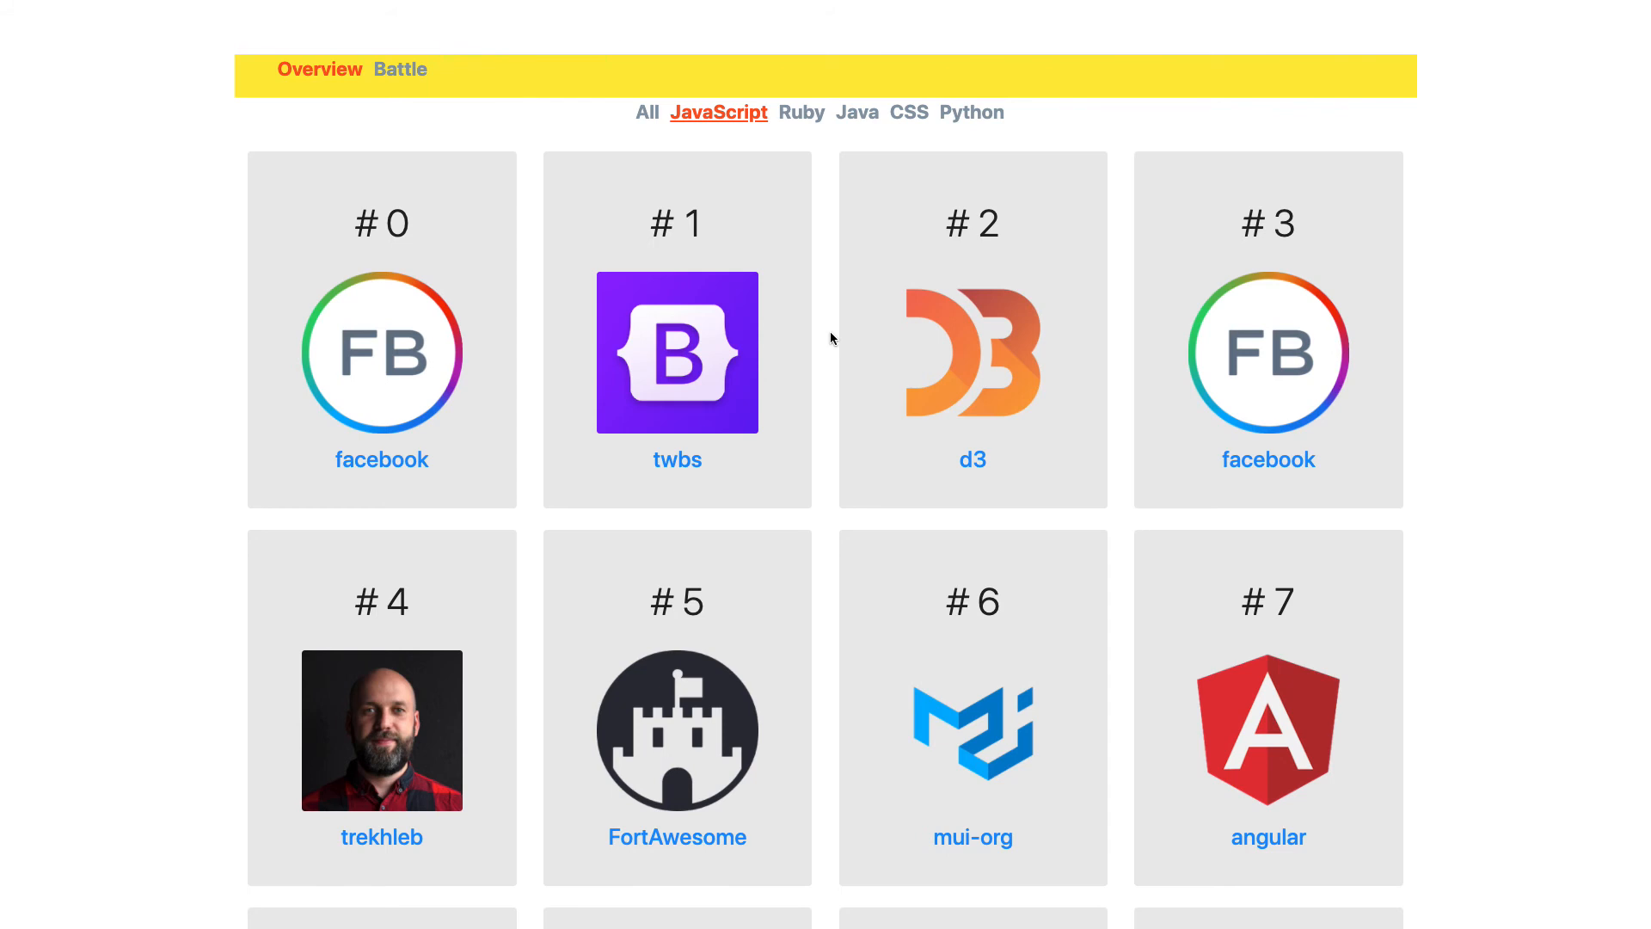
pyautogui.moveTo(460, 108)
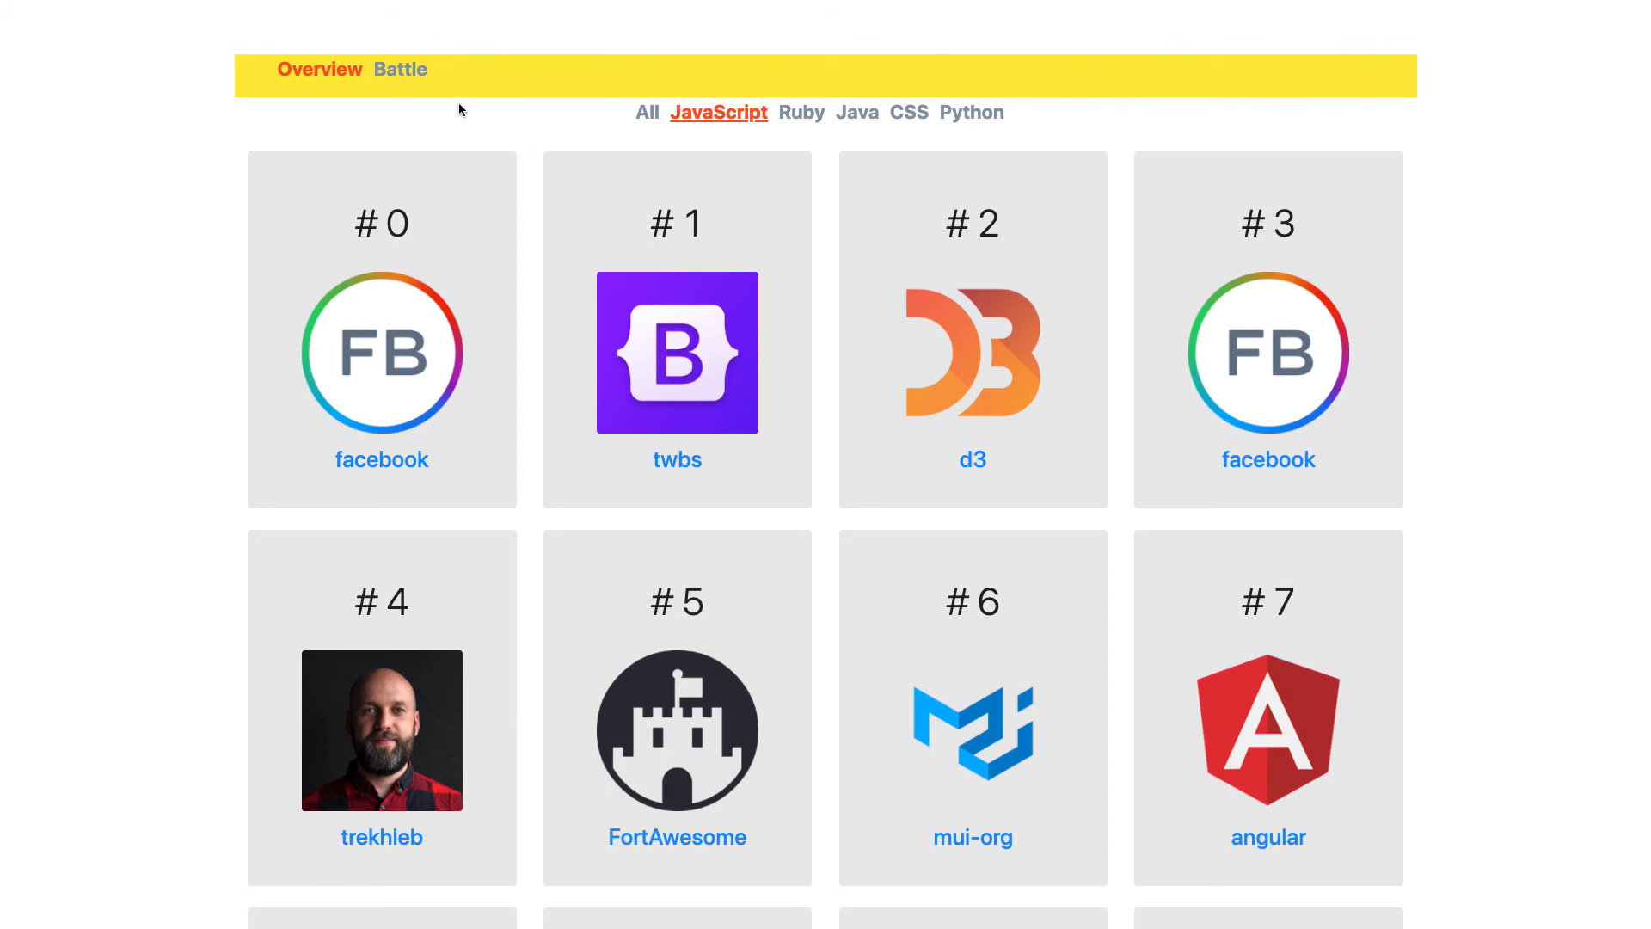
# Step: Show the all-languages grid led by freeCodeCamp, vuejs, facebook and tensorflow, and scroll through it
pyautogui.click(718, 113)
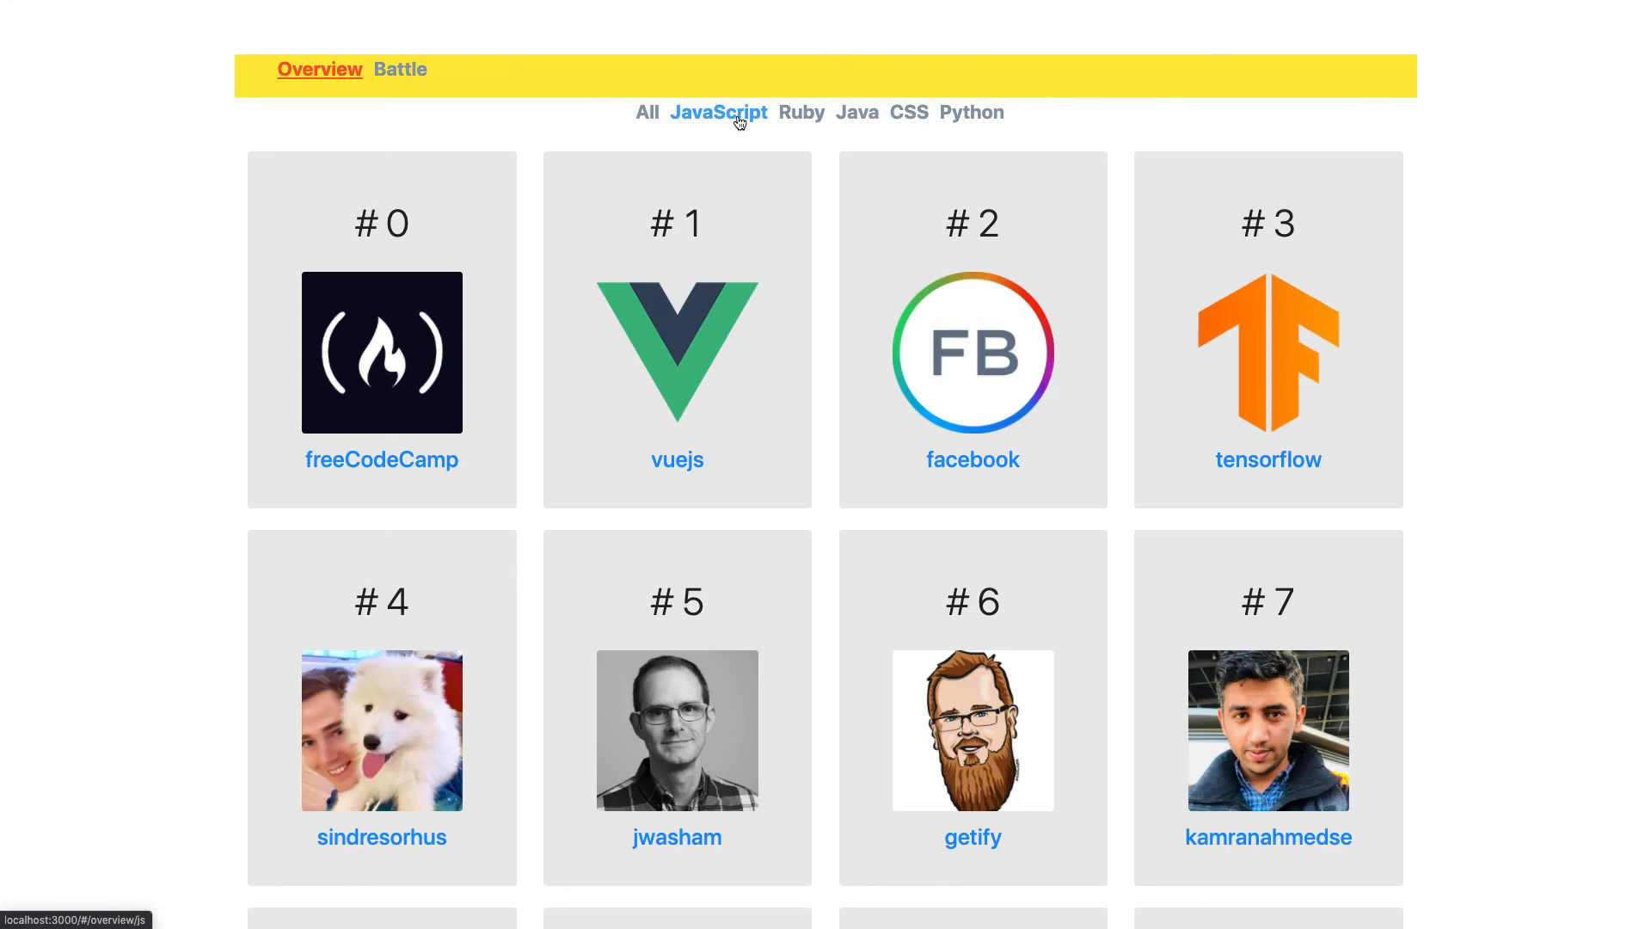
pyautogui.moveTo(642, 398)
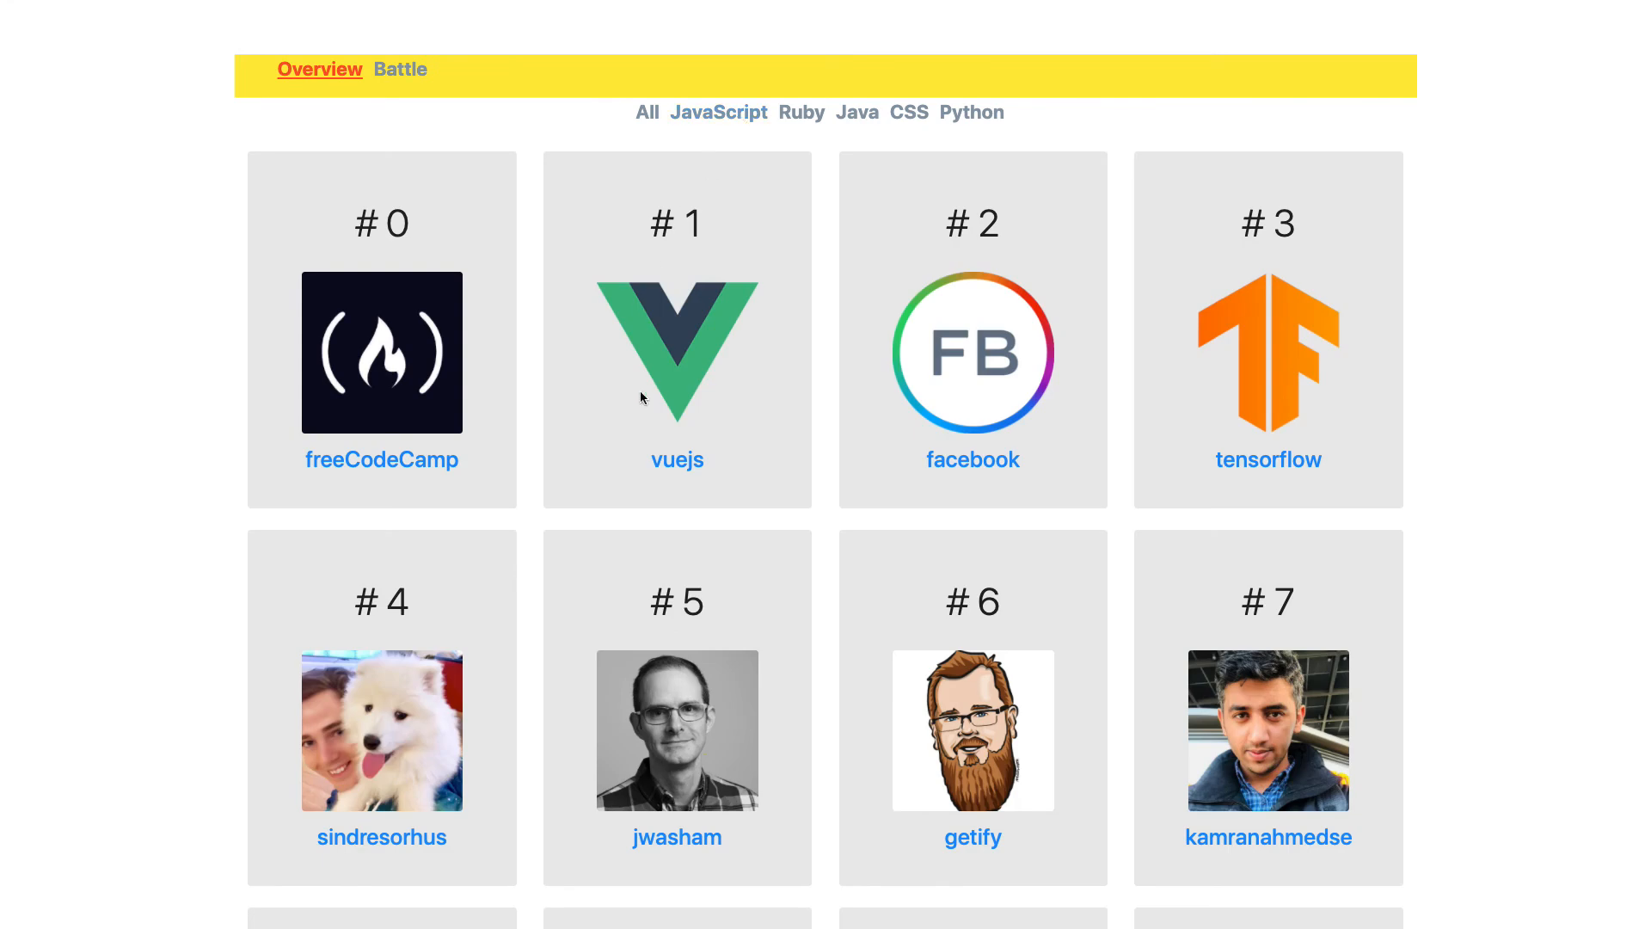
pyautogui.scroll(-3)
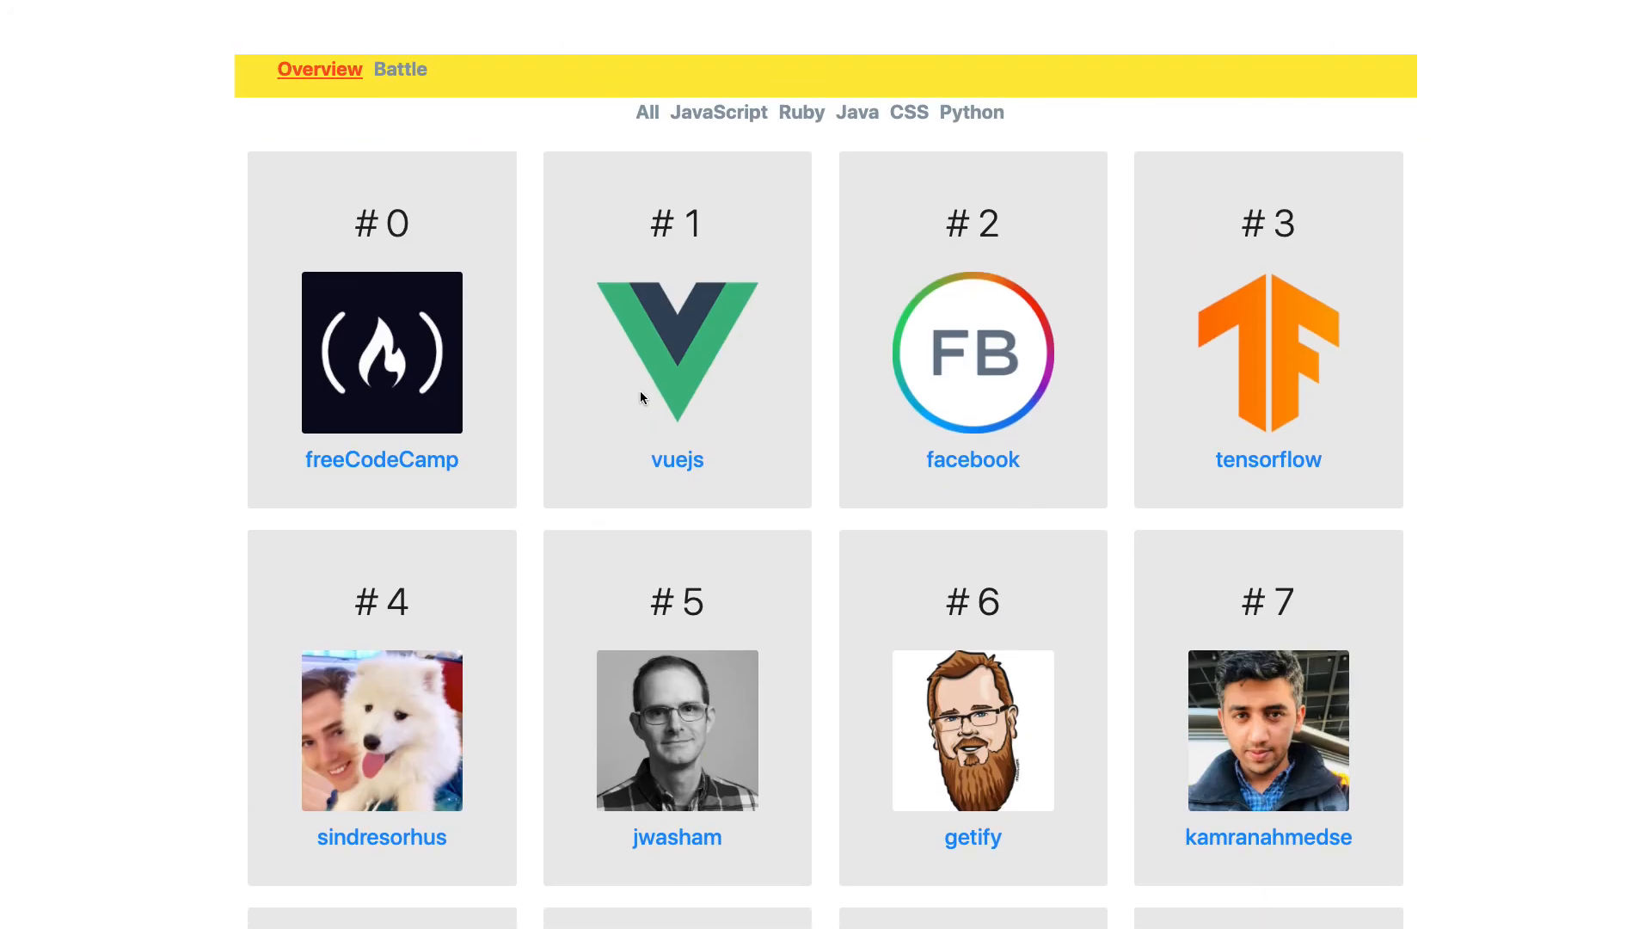
pyautogui.moveTo(853, 538)
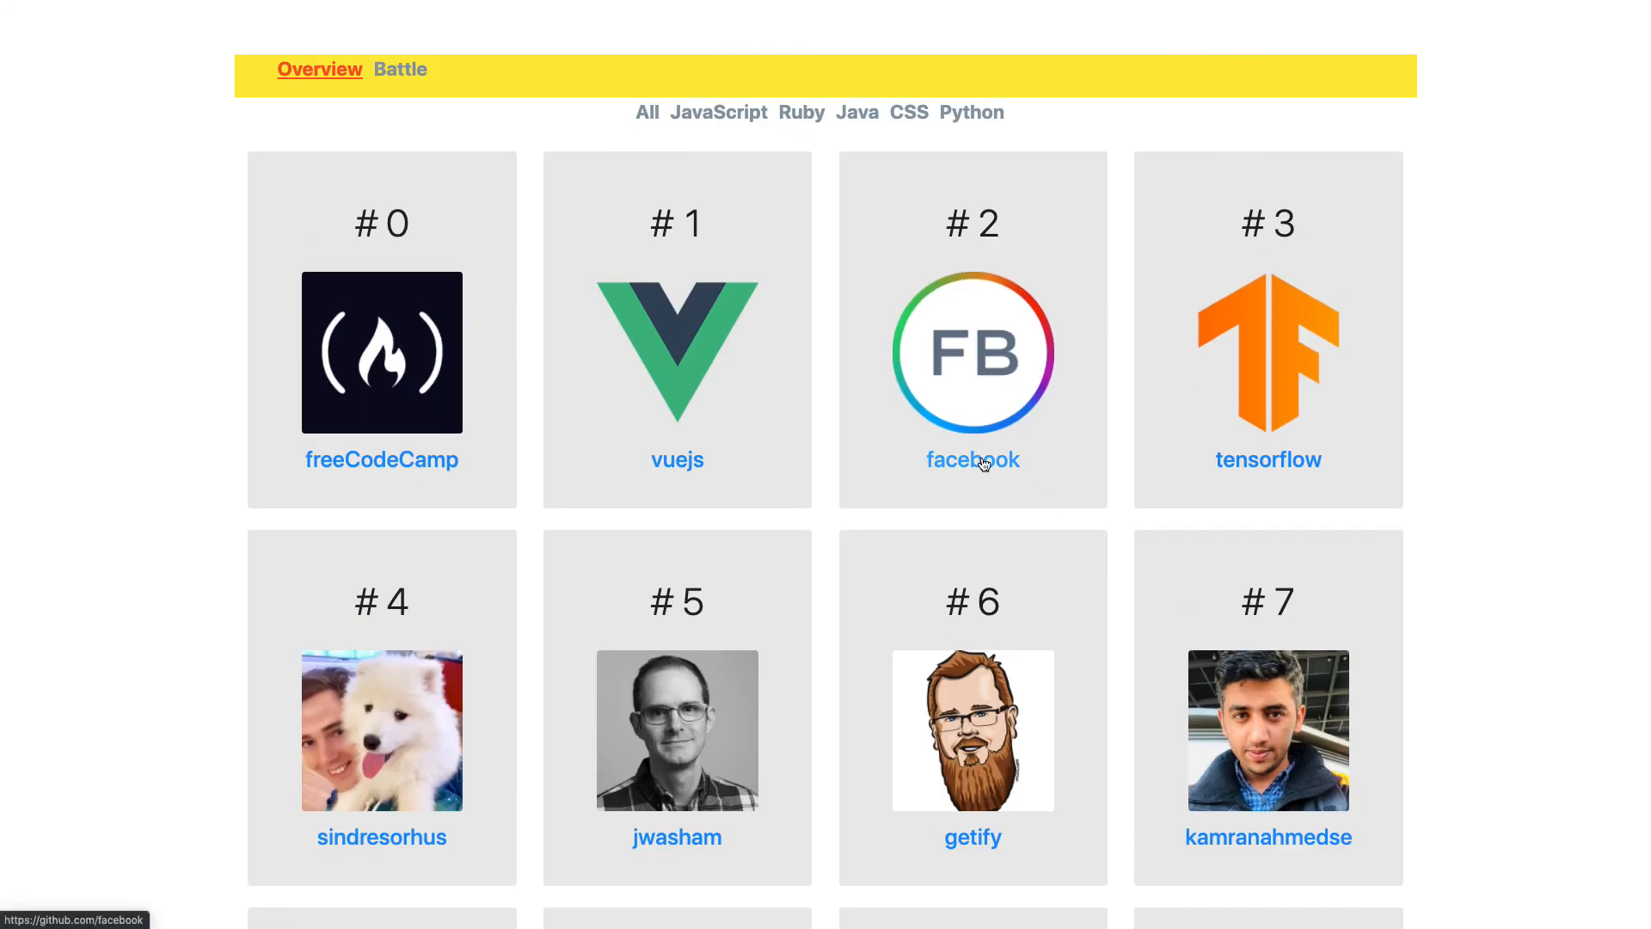
pyautogui.moveTo(775, 448)
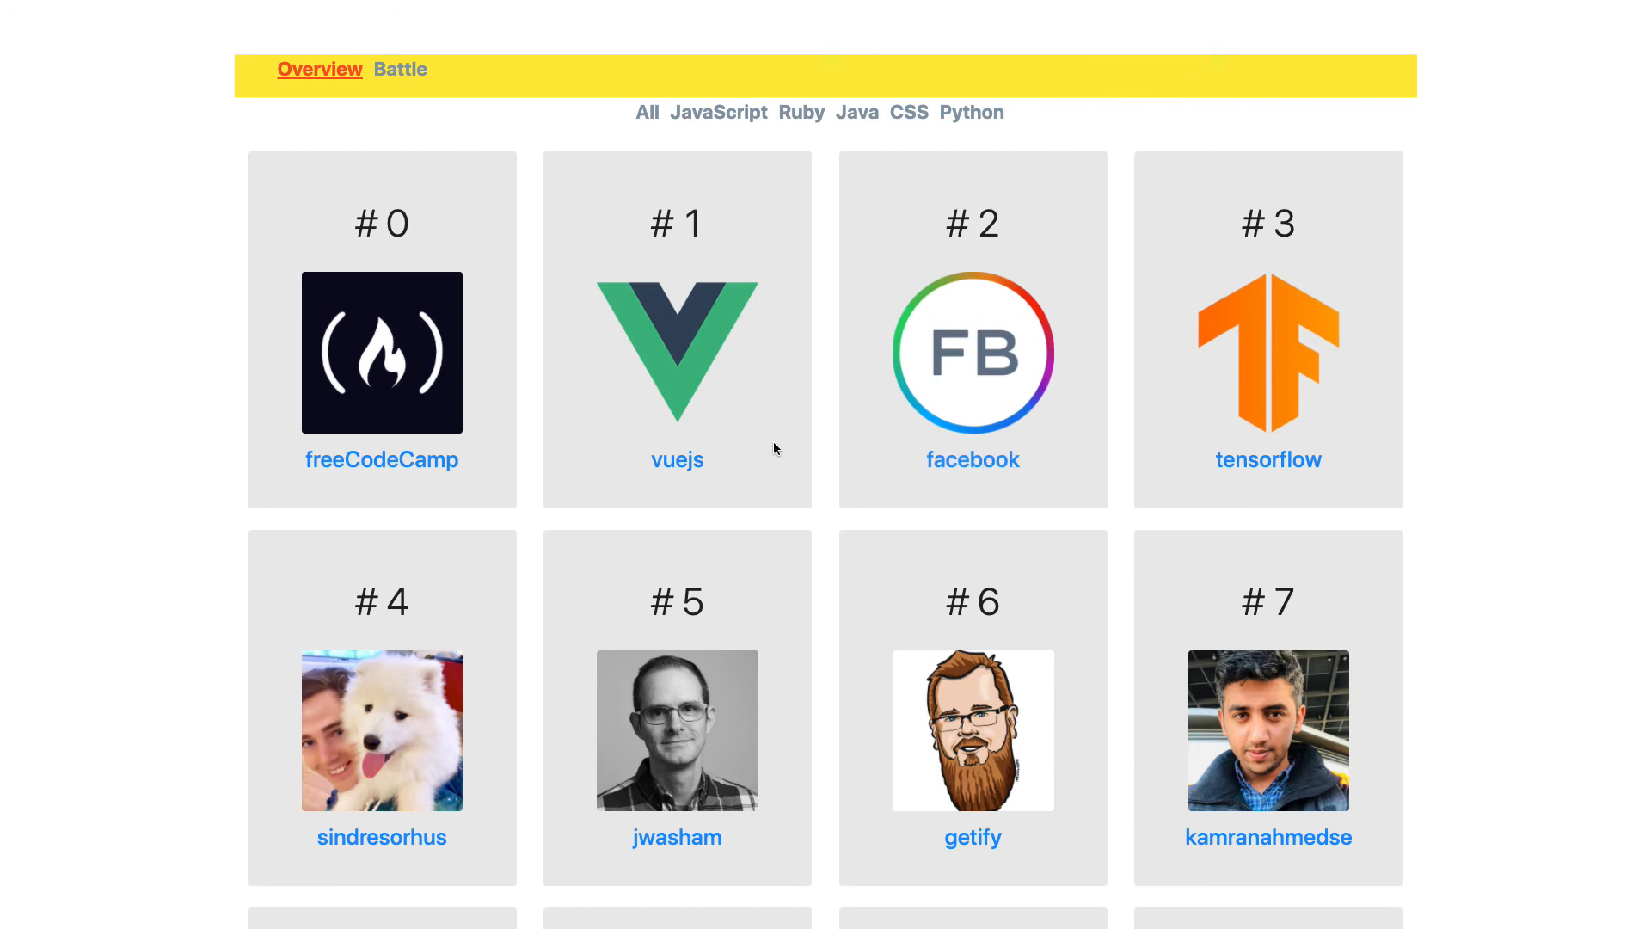
pyautogui.moveTo(563, 70)
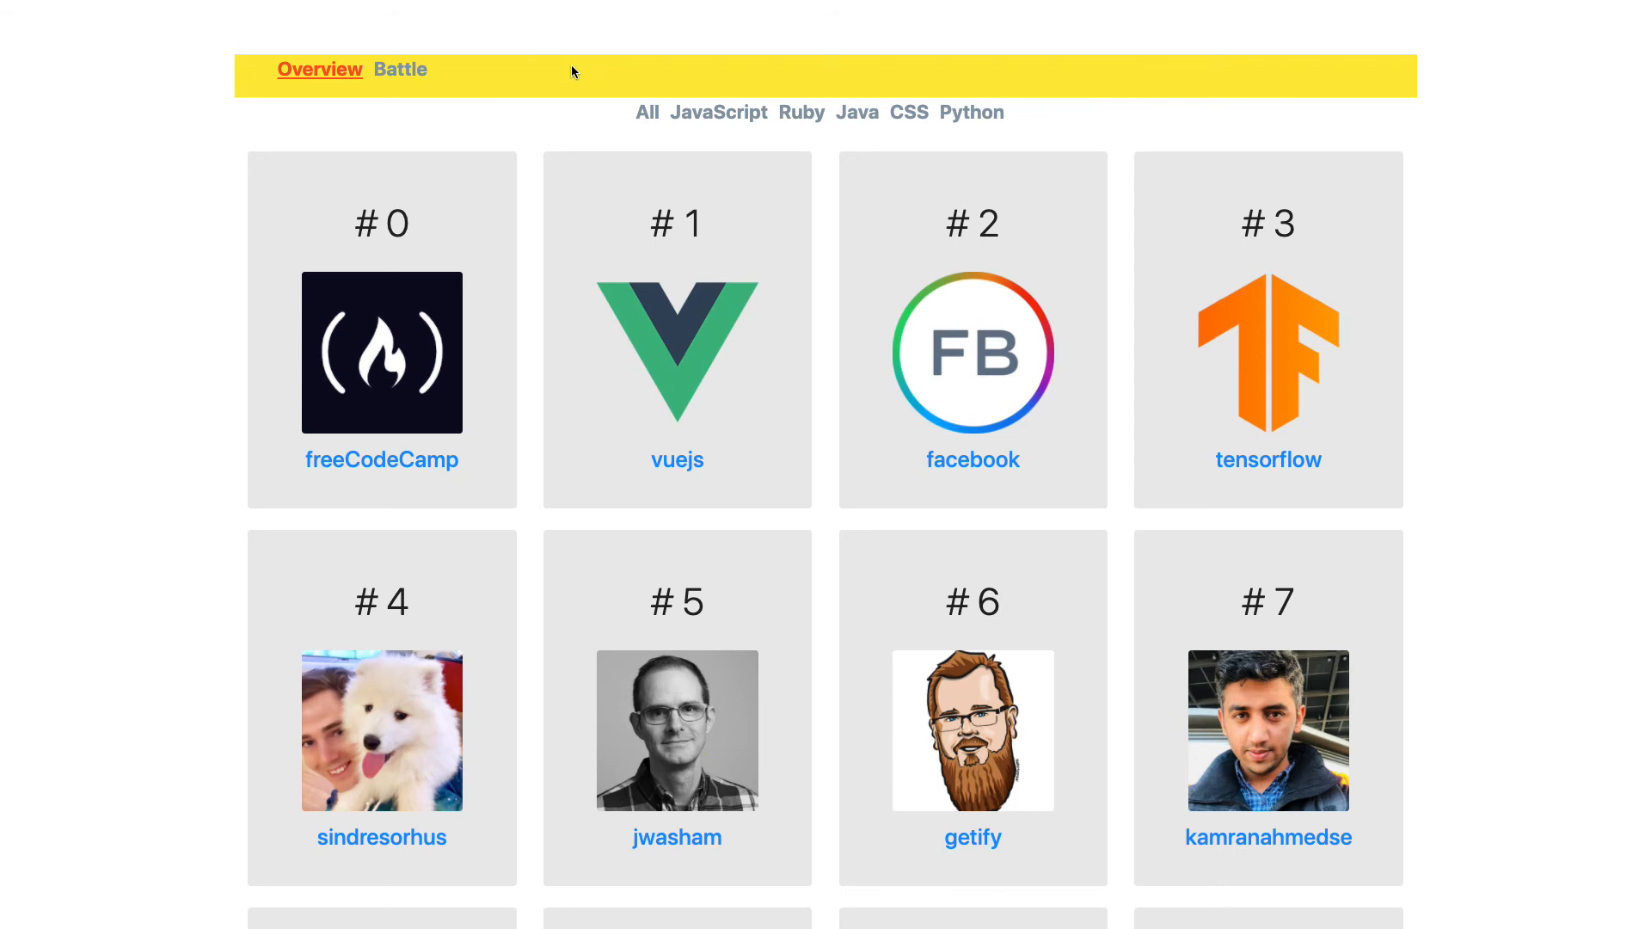
pyautogui.moveTo(396, 76)
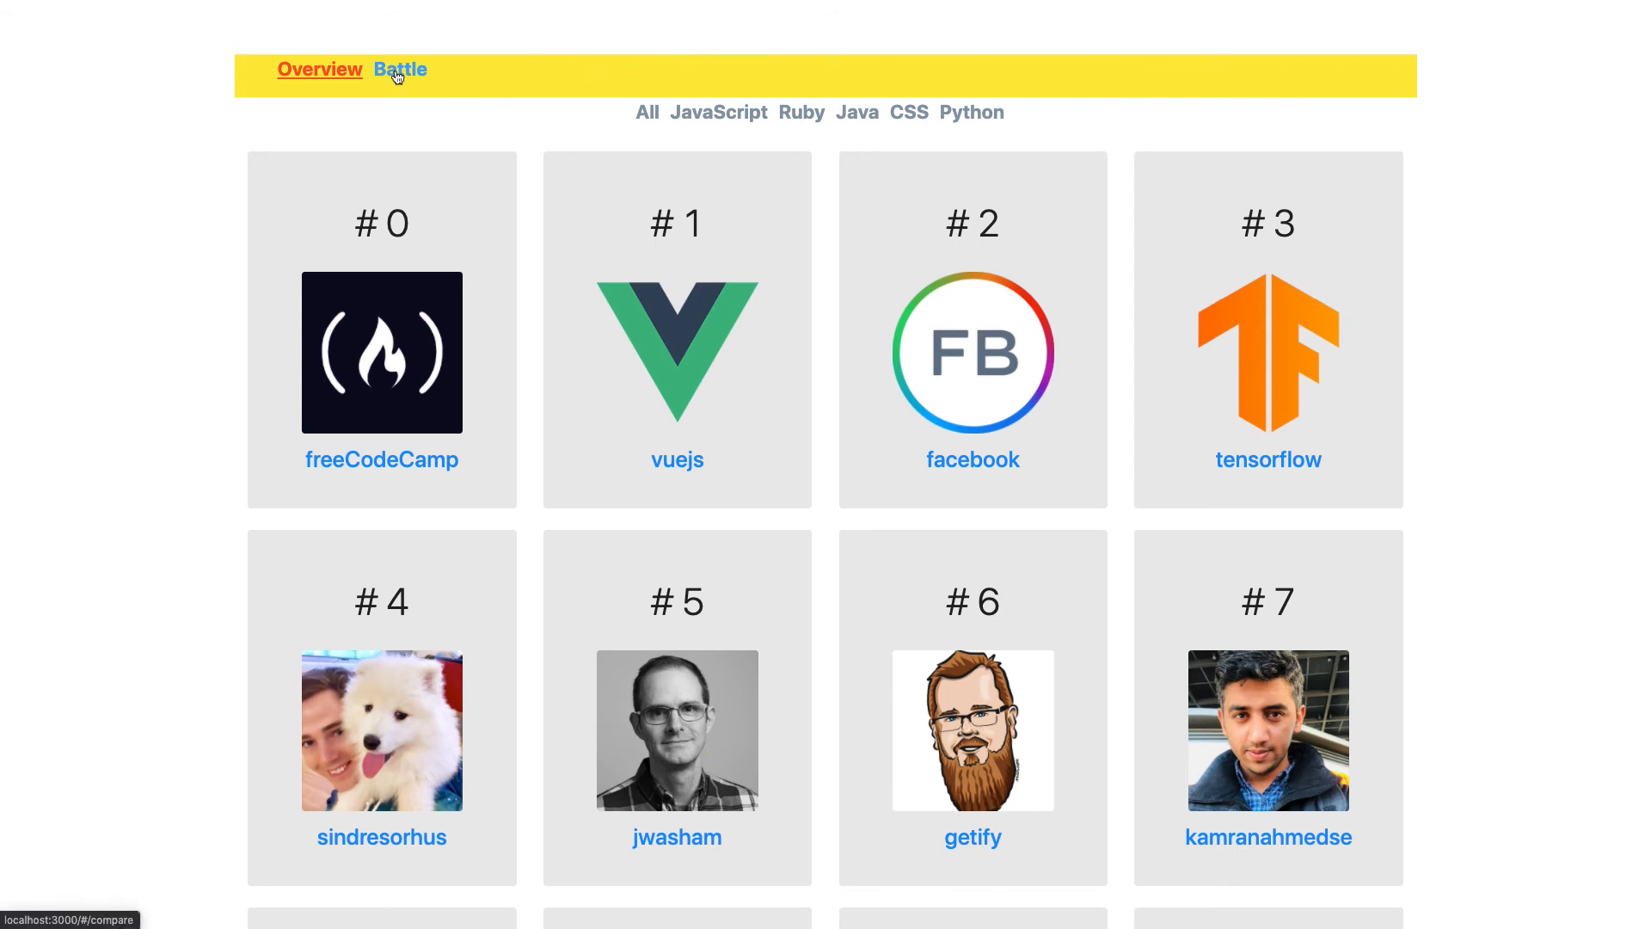
# Step: Go to the Battle page with two empty username fields for comparing users
pyautogui.click(400, 69)
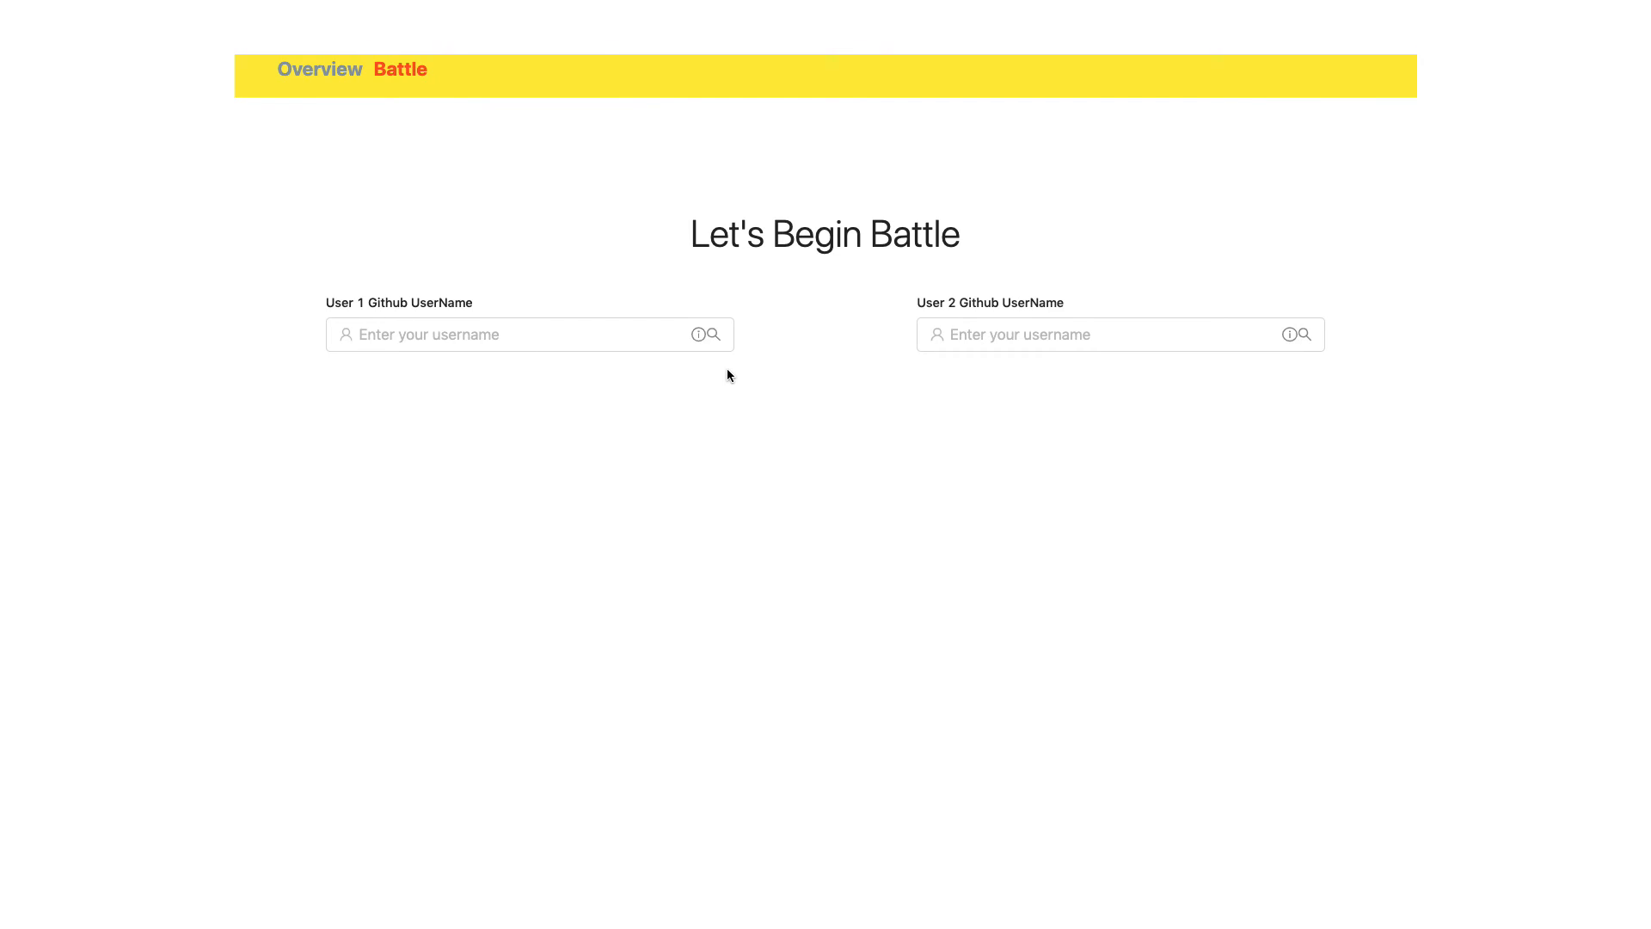
pyautogui.moveTo(169, 212)
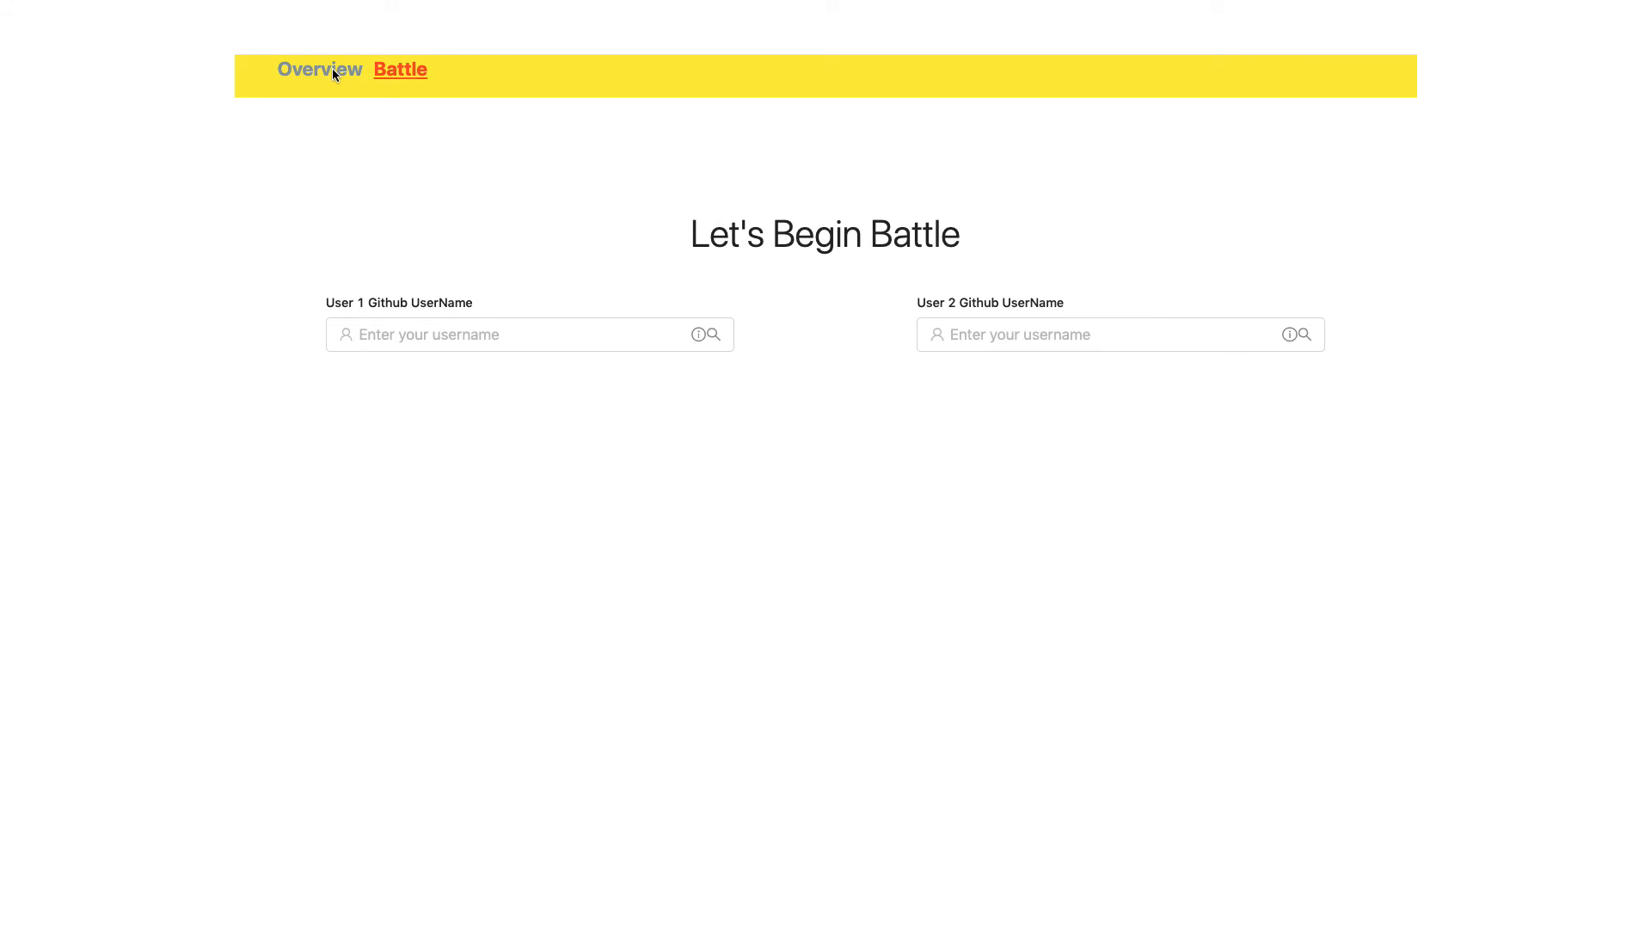
# Step: Go back to the unfiltered Overview grid led by freeCodeCamp, 996icu, vuejs and EbookFoundation
pyautogui.click(320, 69)
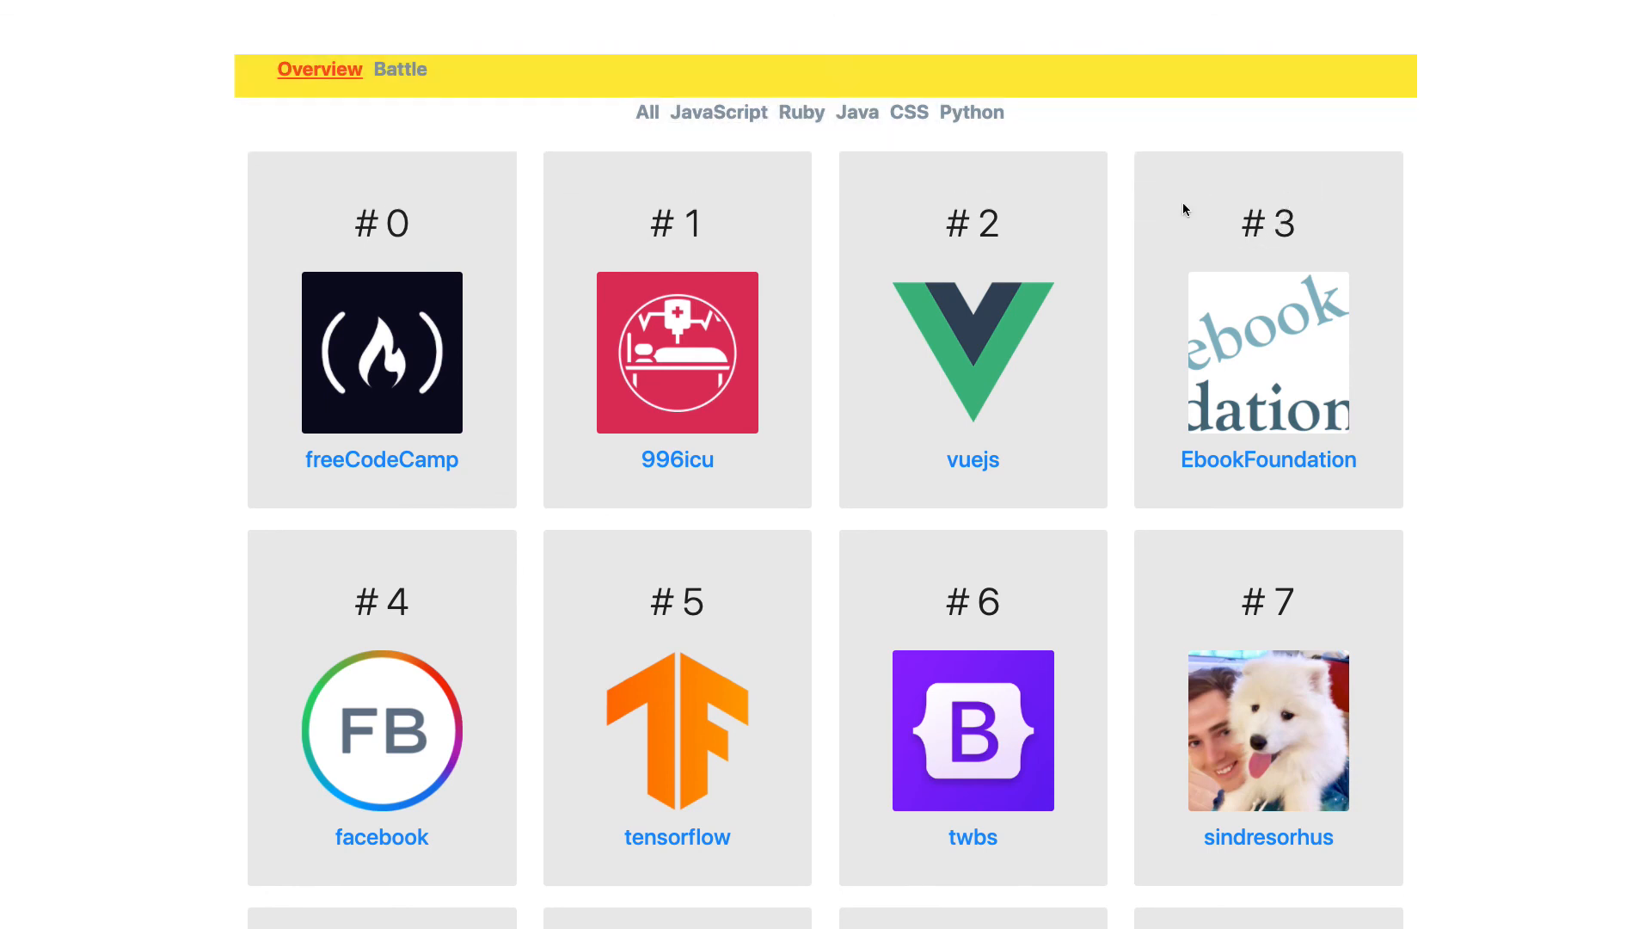
pyautogui.moveTo(890, 267)
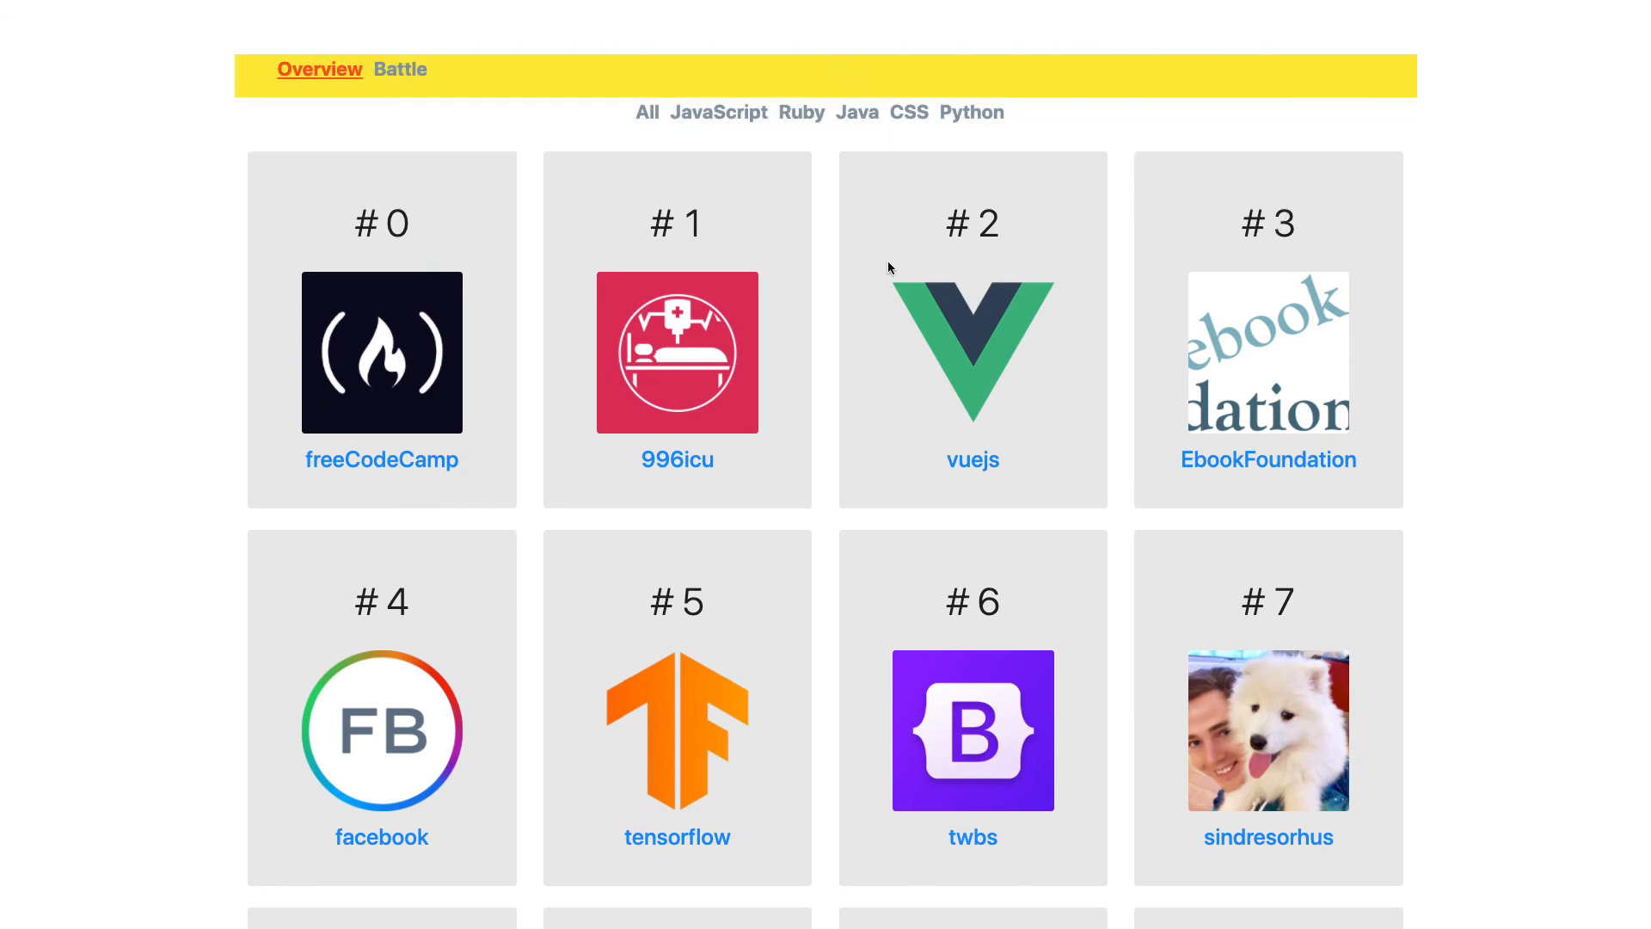
pyautogui.moveTo(474, 227)
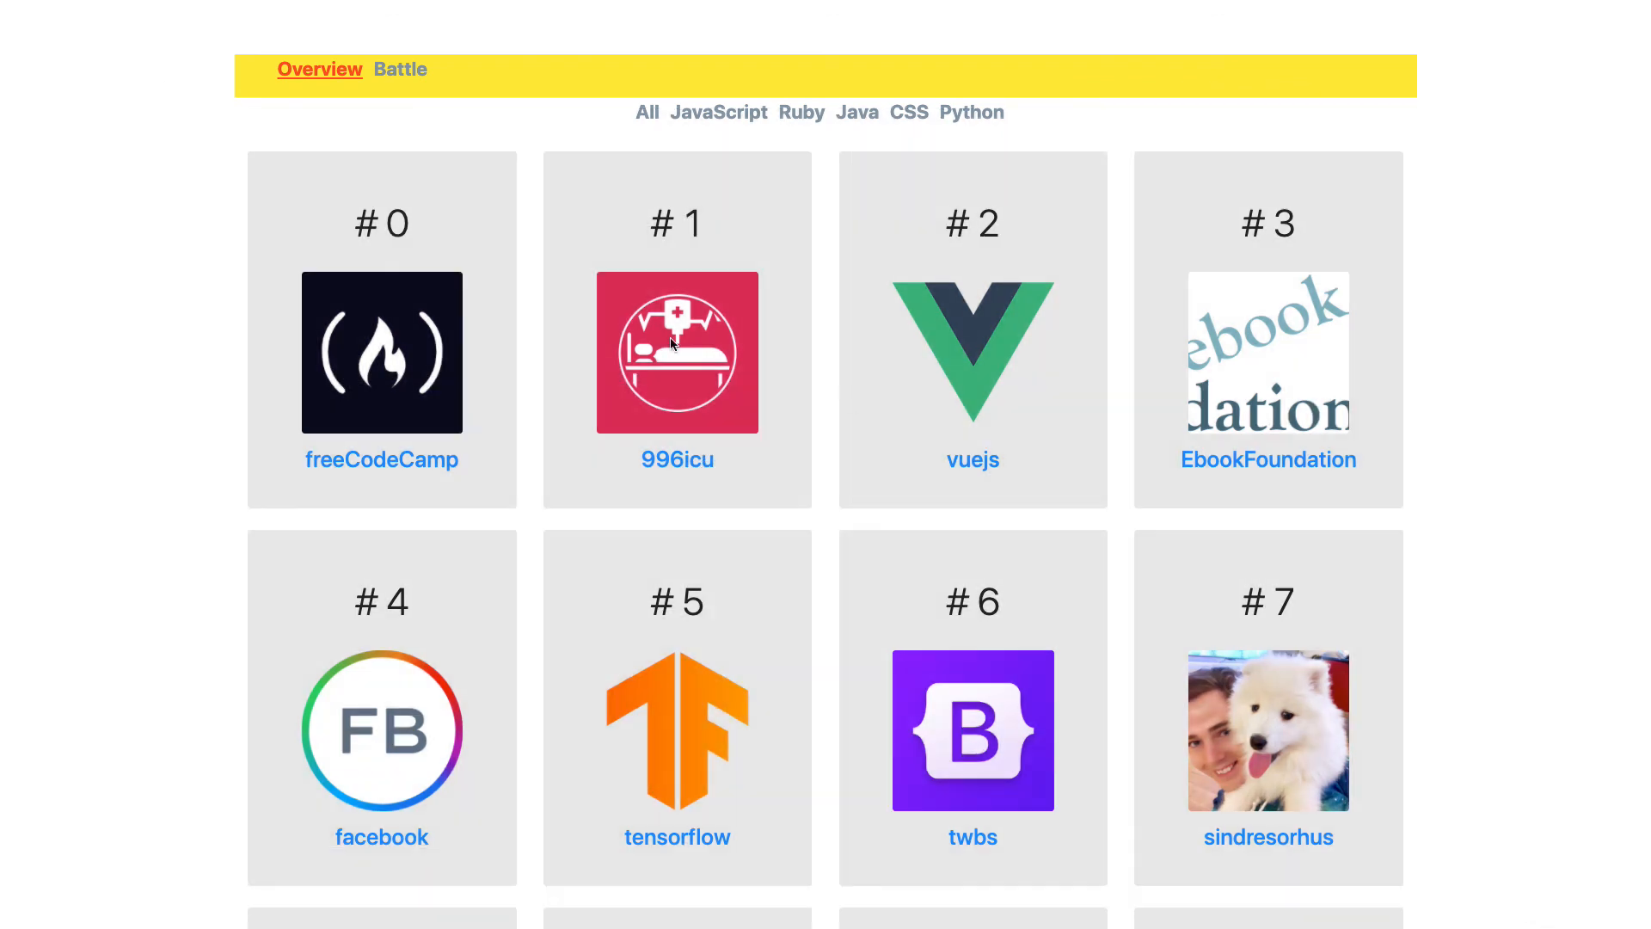
pyautogui.moveTo(277, 227)
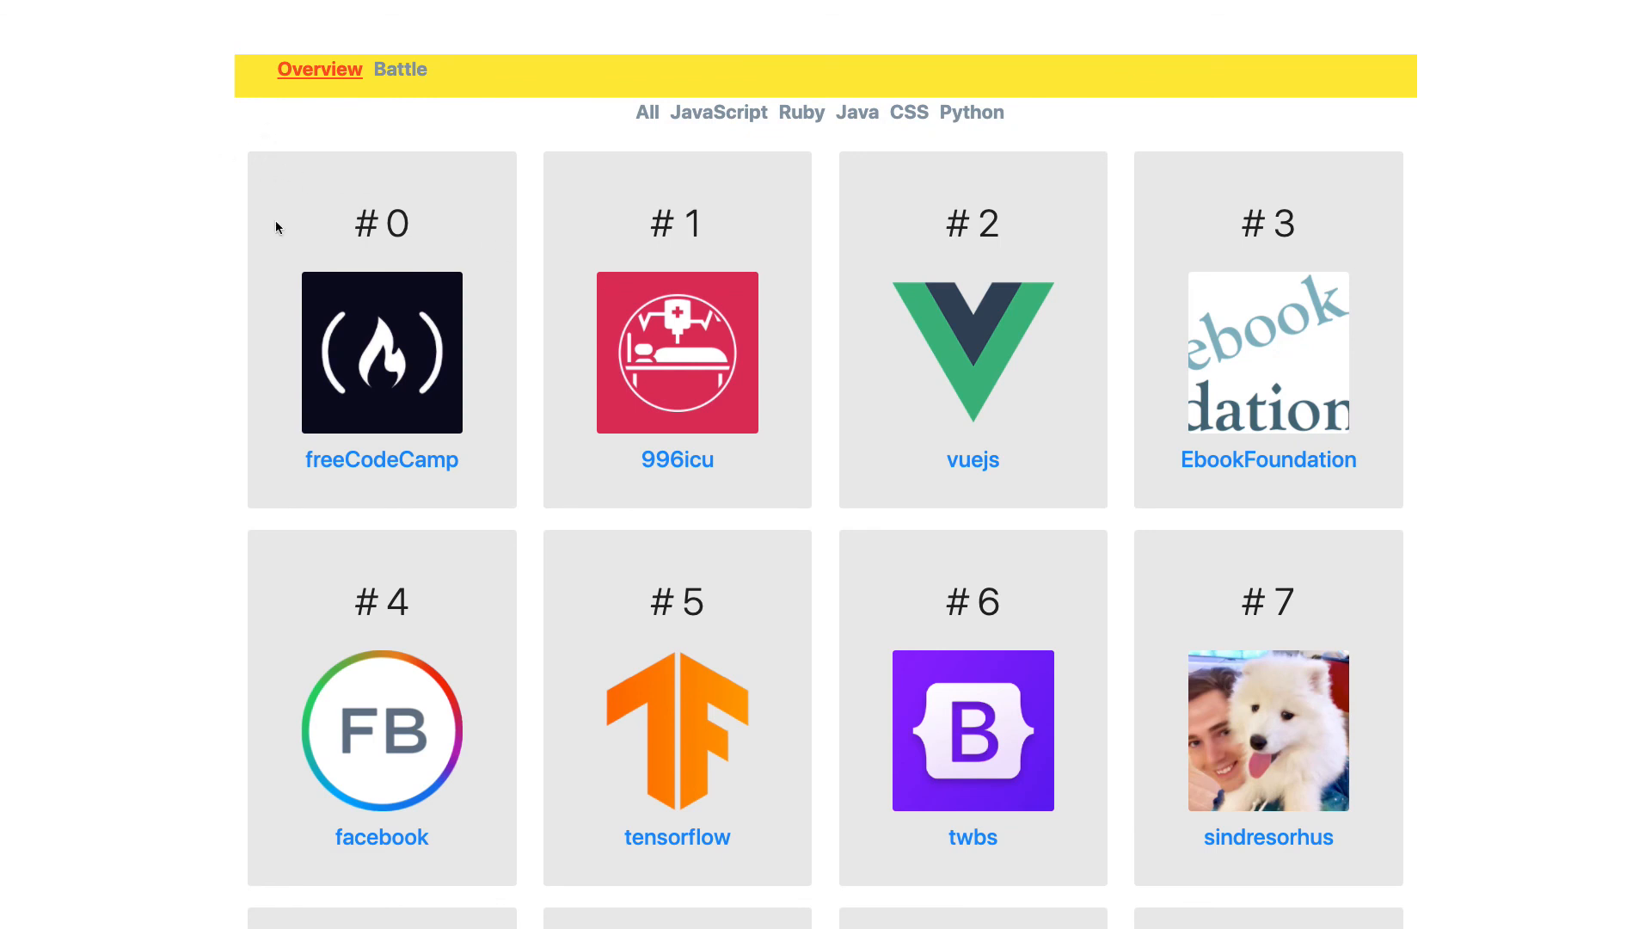
pyautogui.moveTo(461, 555)
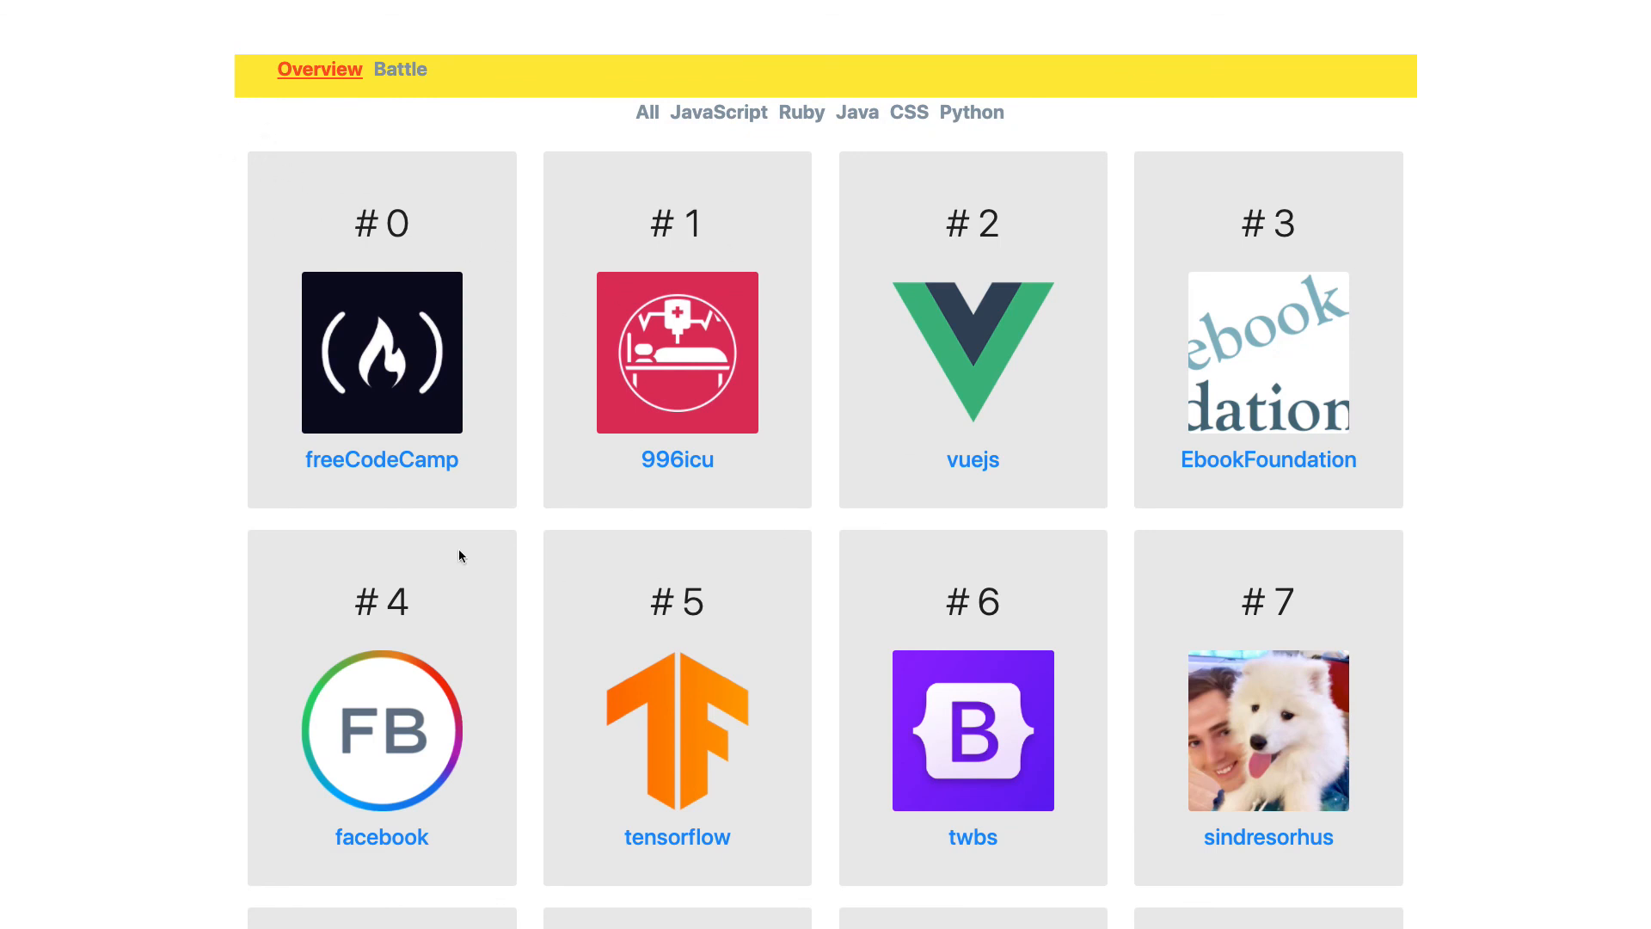
pyautogui.moveTo(645, 118)
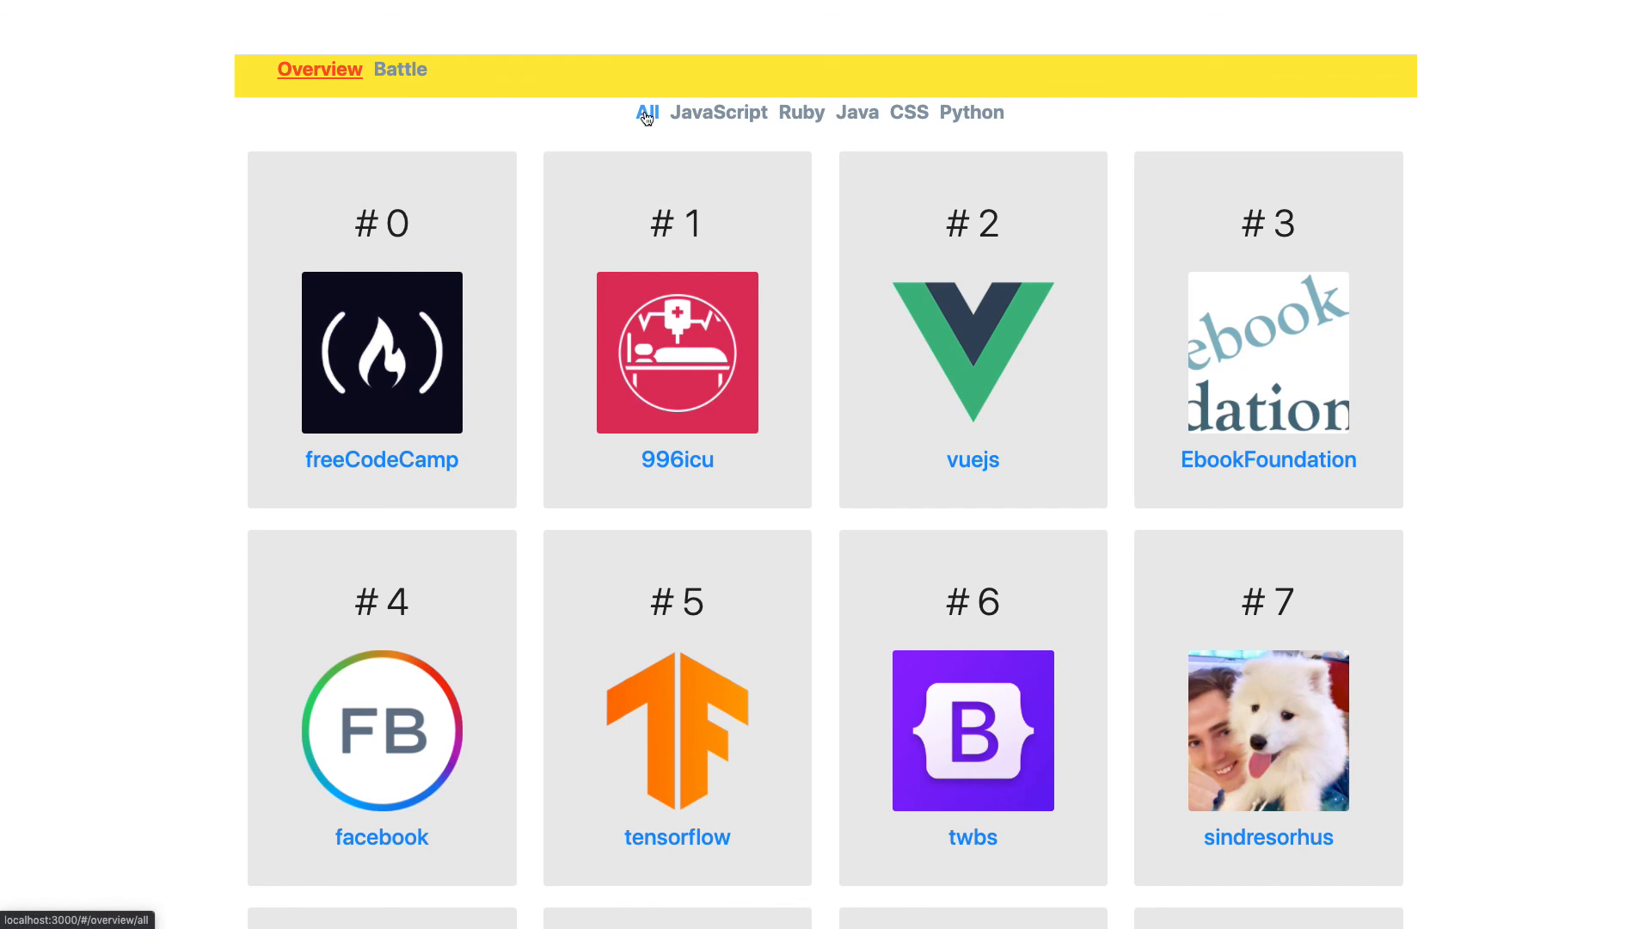
pyautogui.click(718, 111)
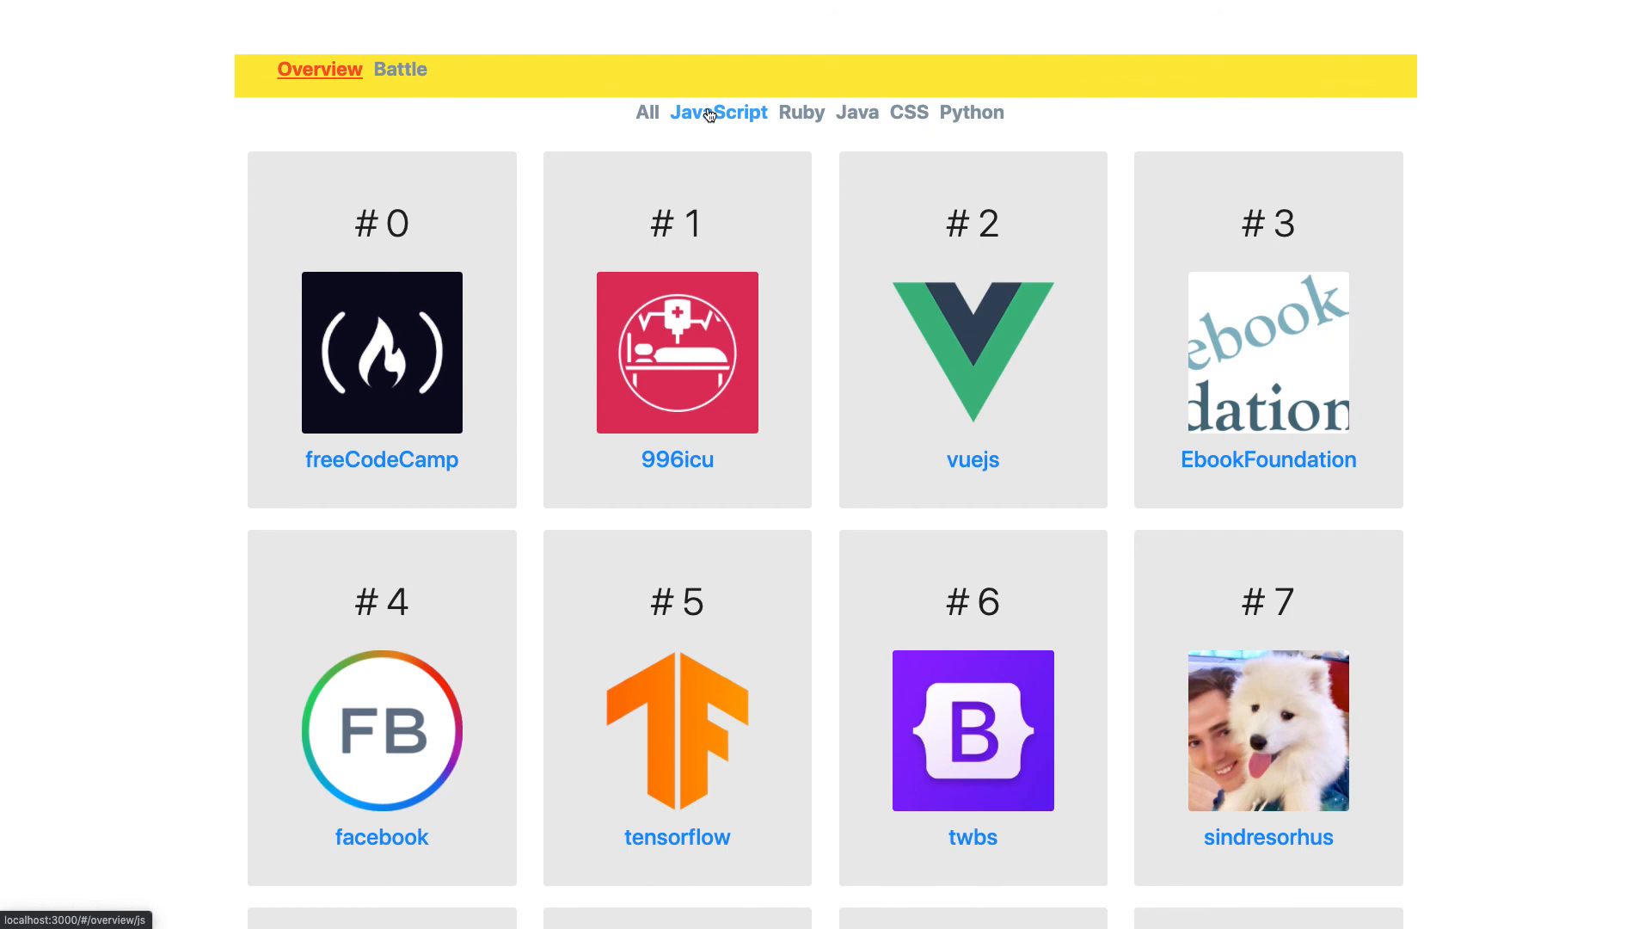
pyautogui.click(801, 112)
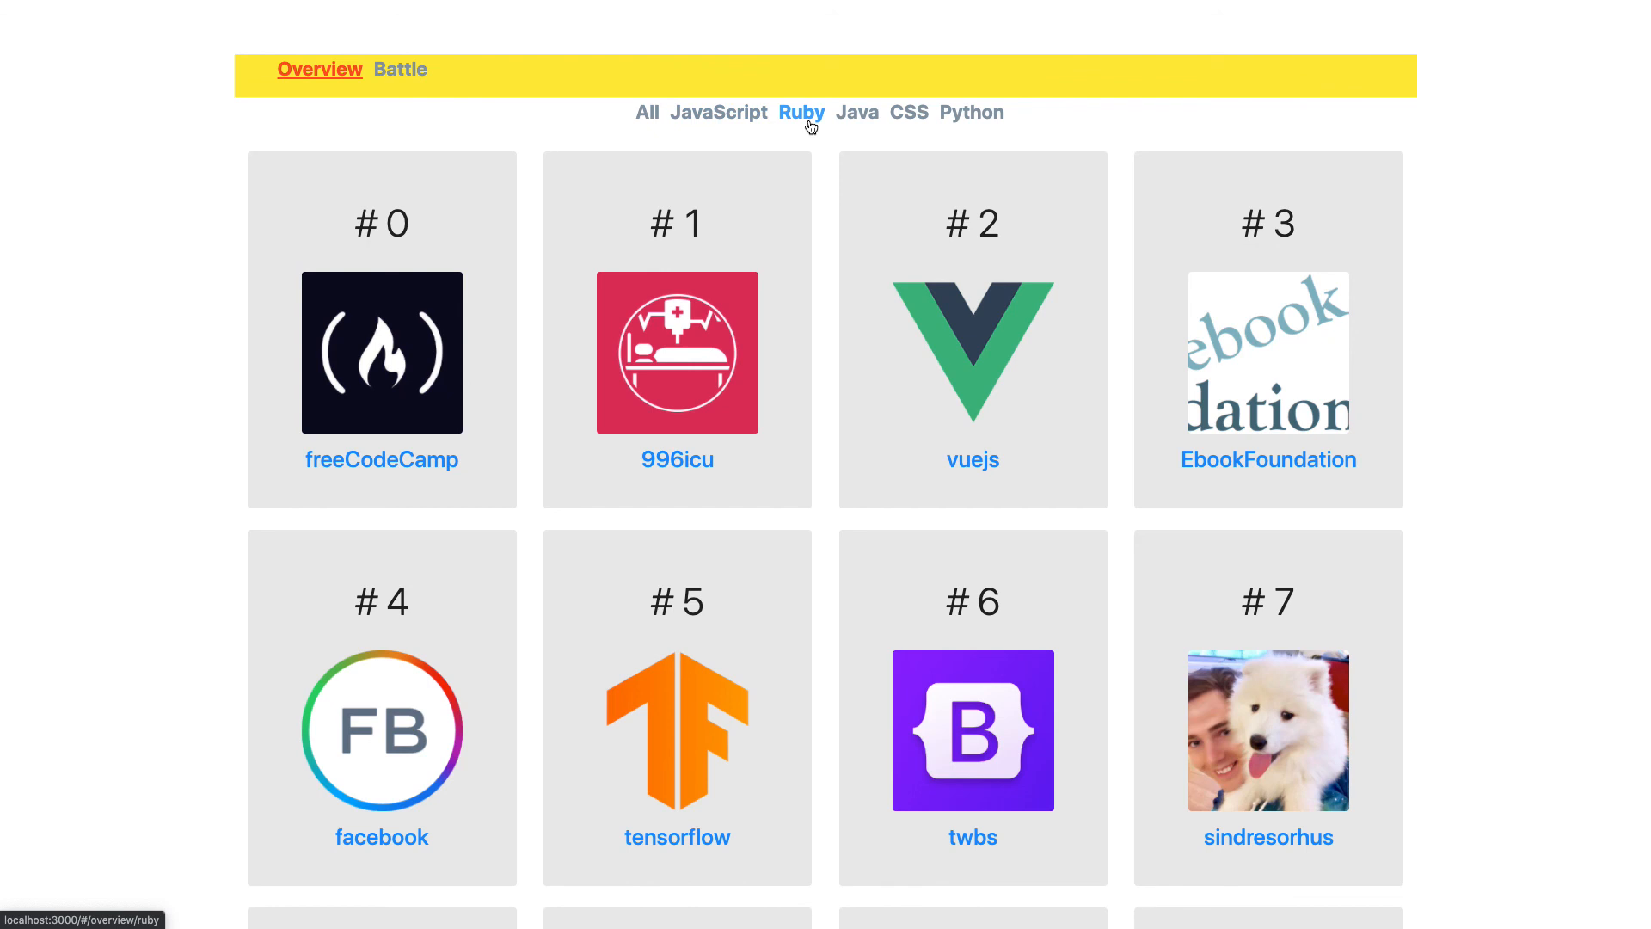
pyautogui.click(719, 113)
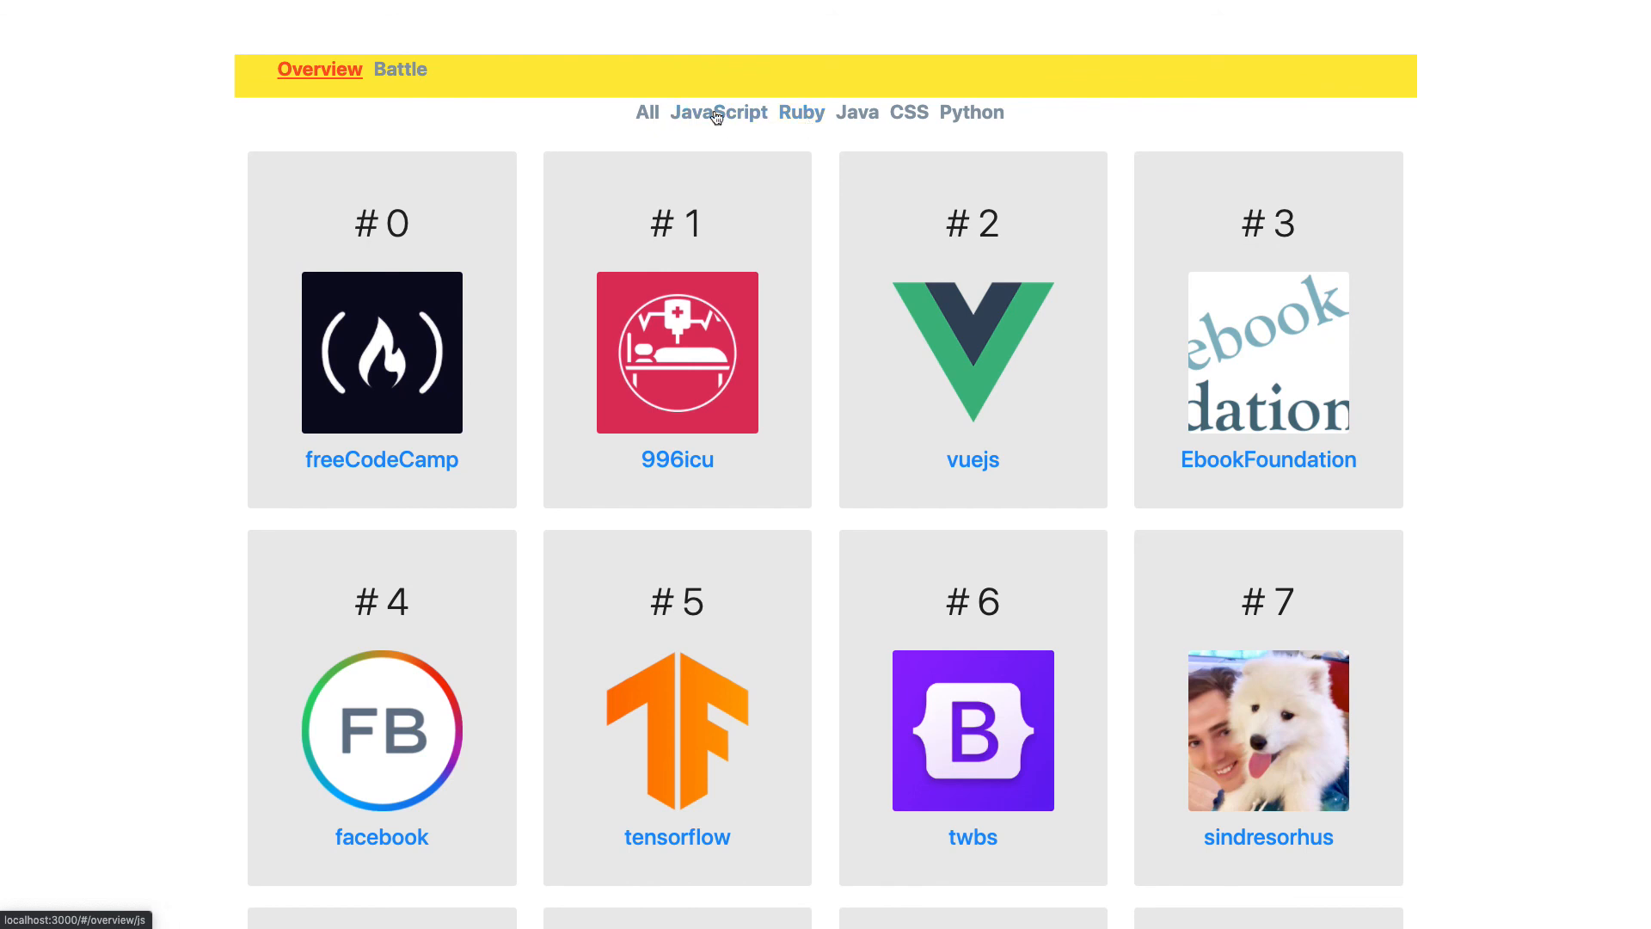
pyautogui.moveTo(945, 129)
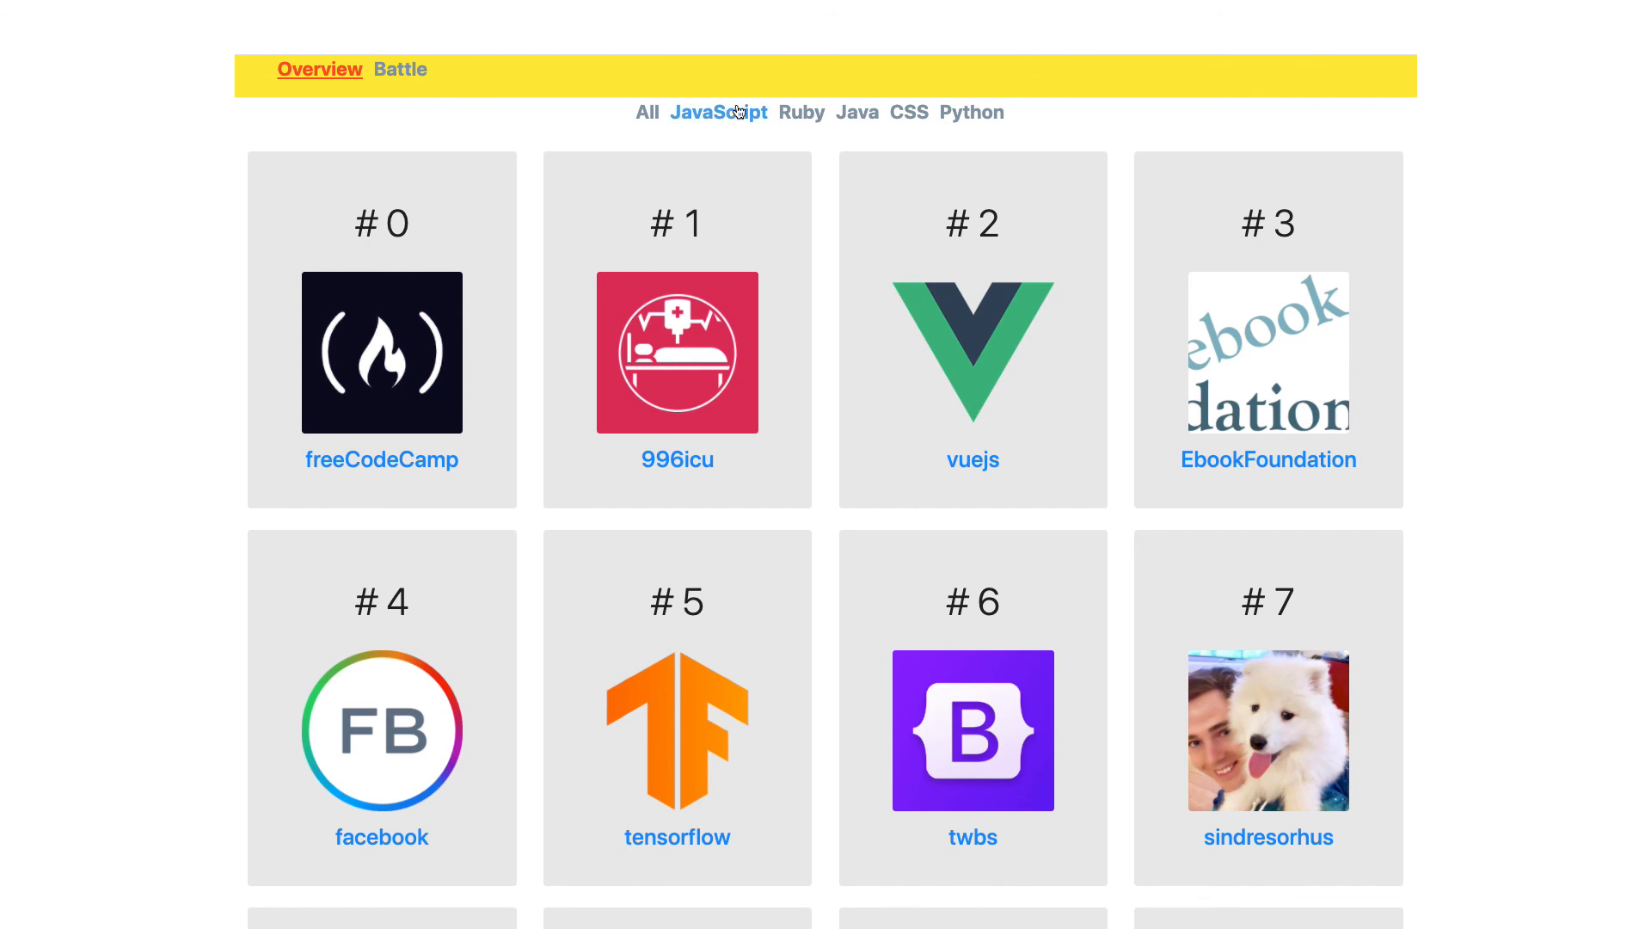
pyautogui.click(802, 113)
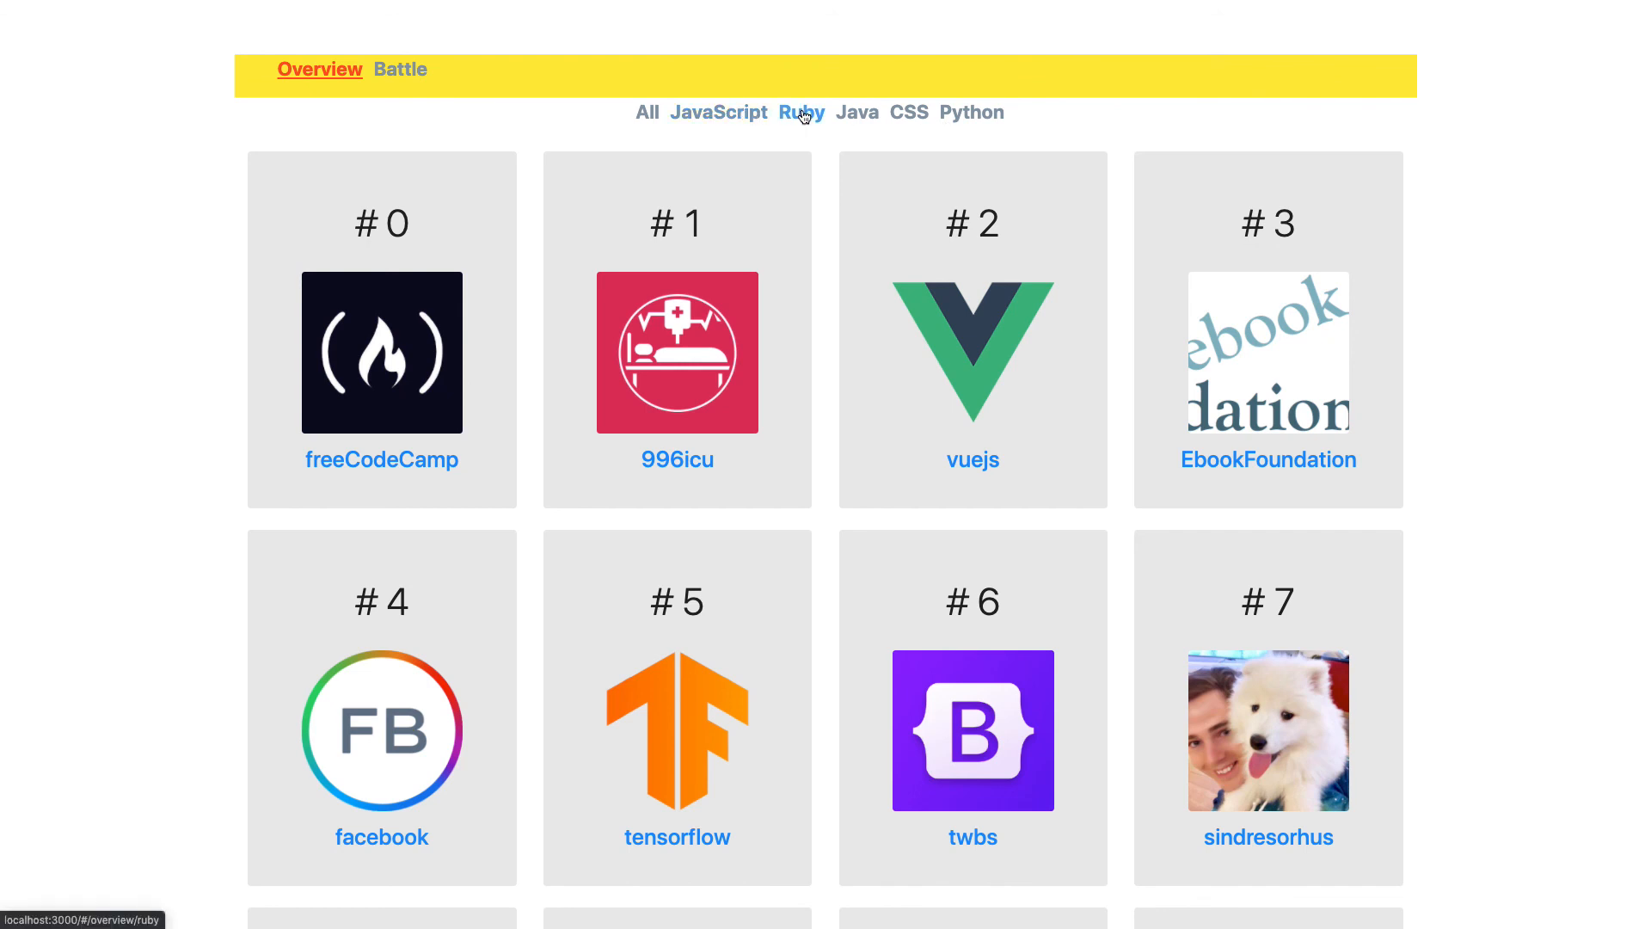
pyautogui.click(909, 113)
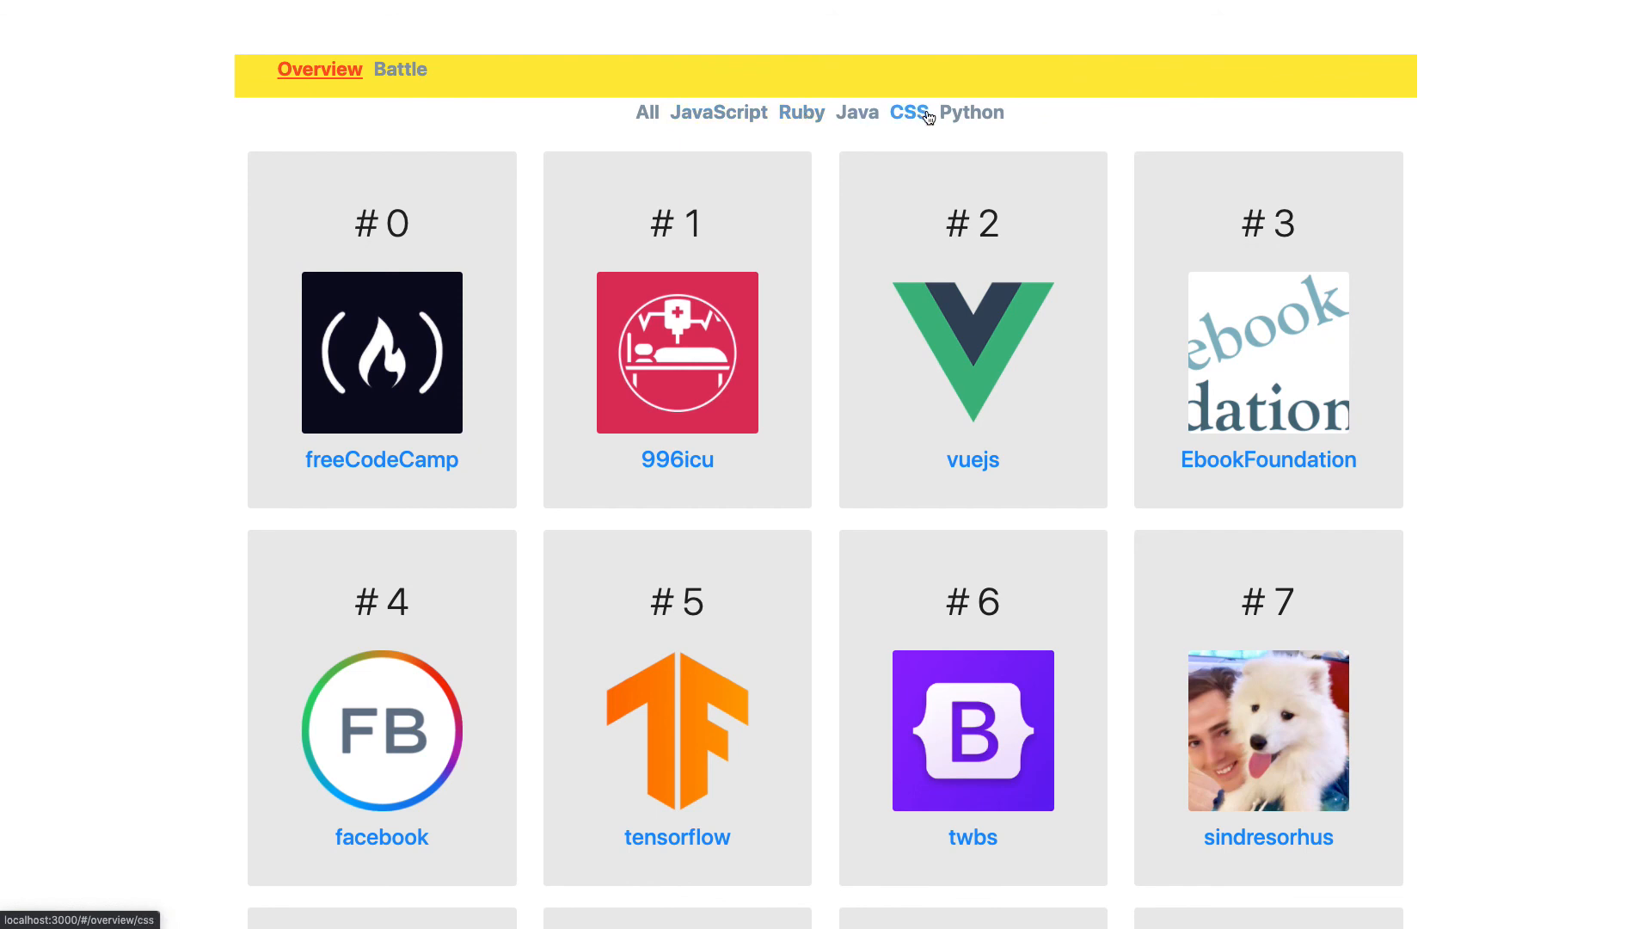
pyautogui.click(857, 113)
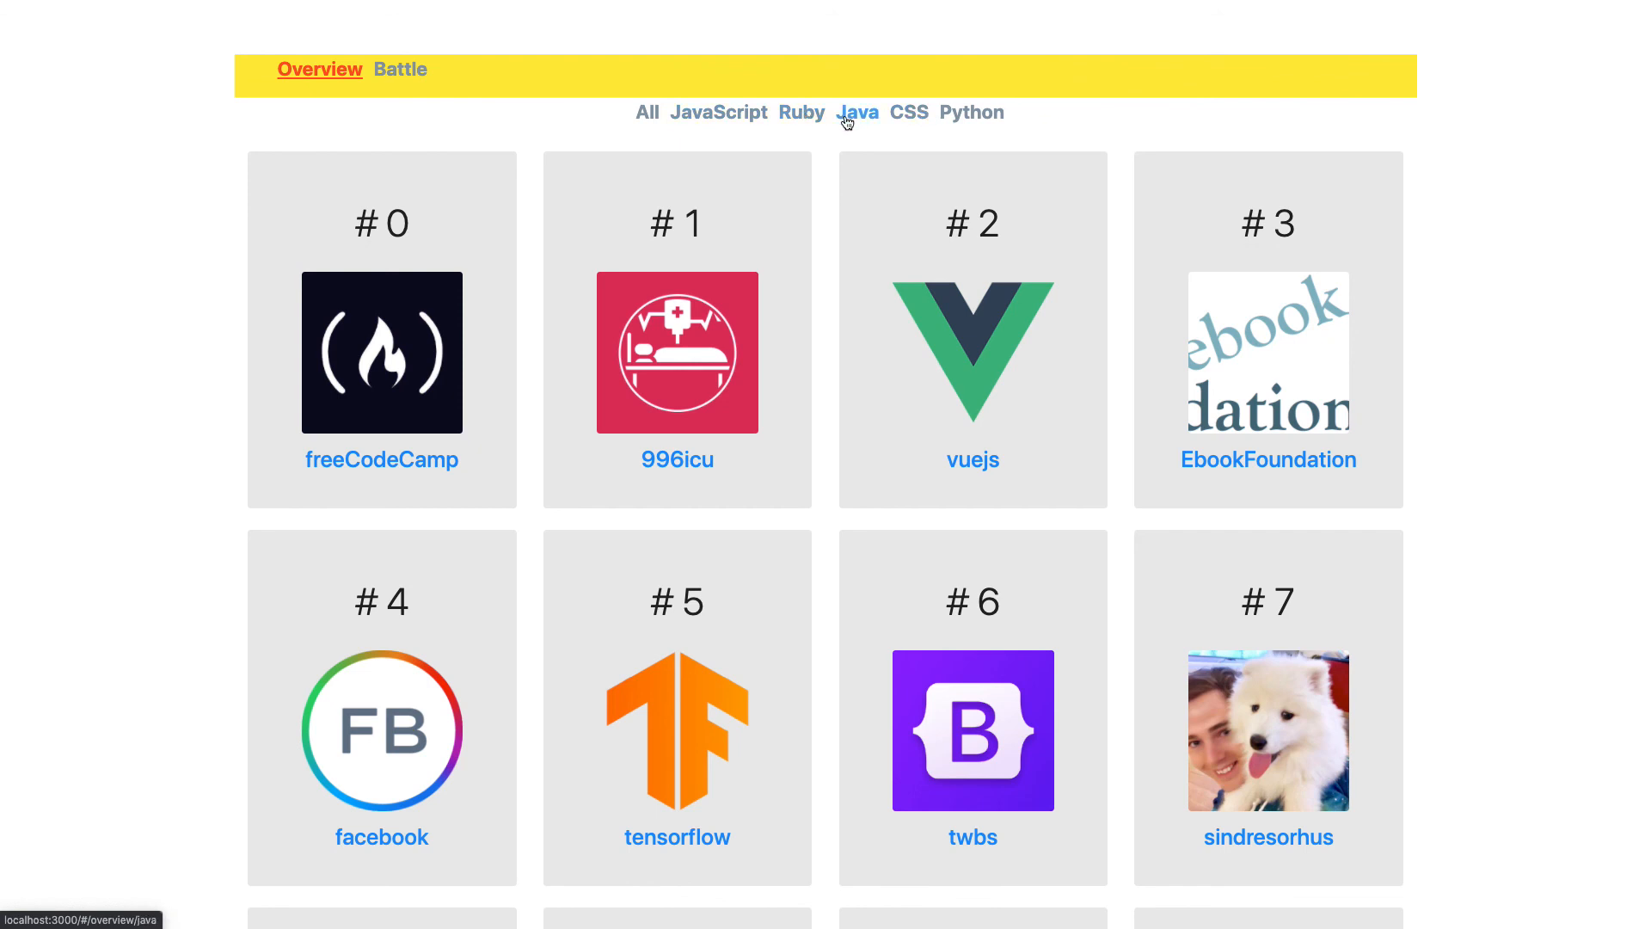